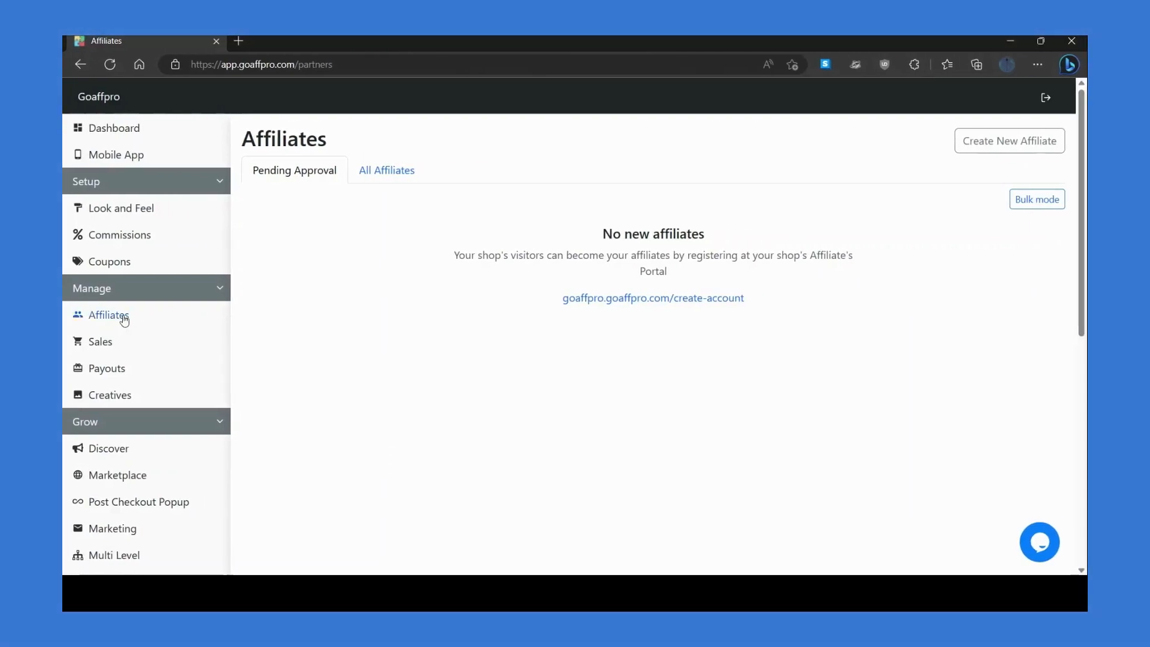
mouse_move(257, 325)
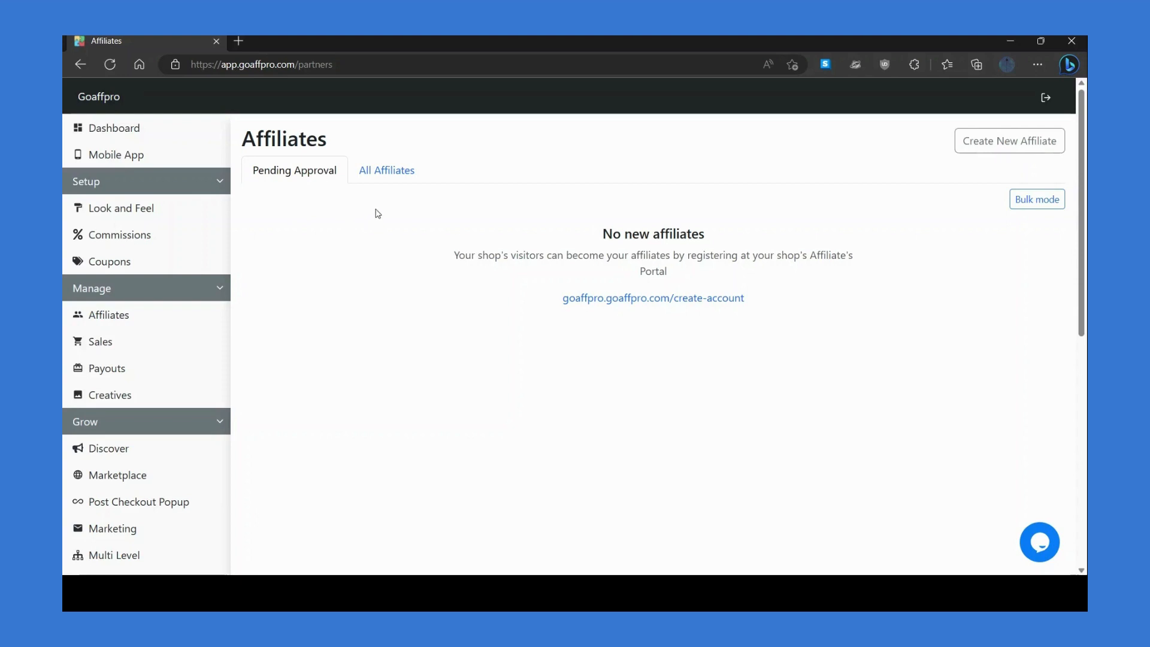
- Switch from pending to the All Affiliates list showing both approved affiliates
click(386, 170)
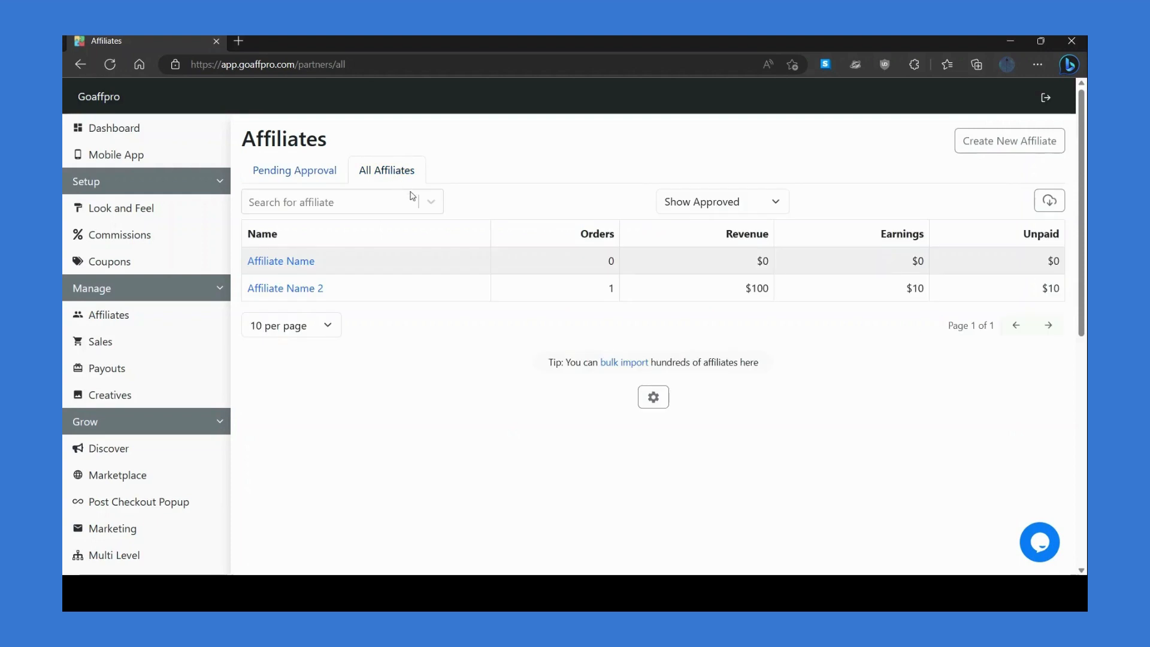
mouse_move(296, 262)
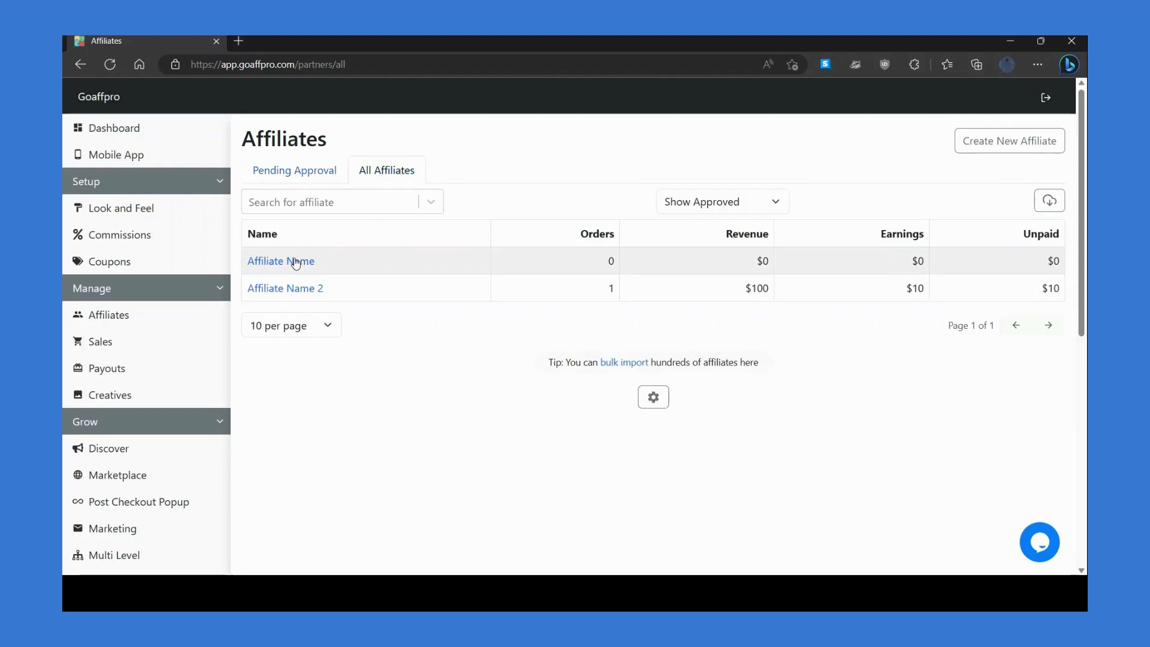
- View Affiliate Name's details, peek at the referral link customization form, and launch their dashboard
click(281, 261)
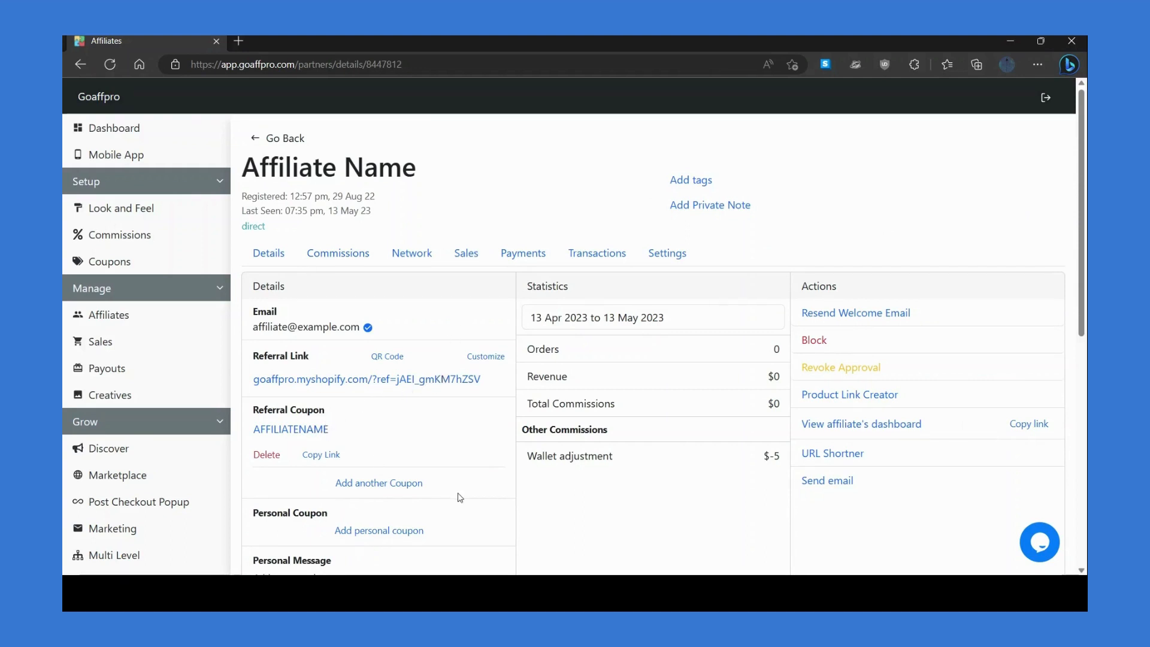
mouse_move(458, 531)
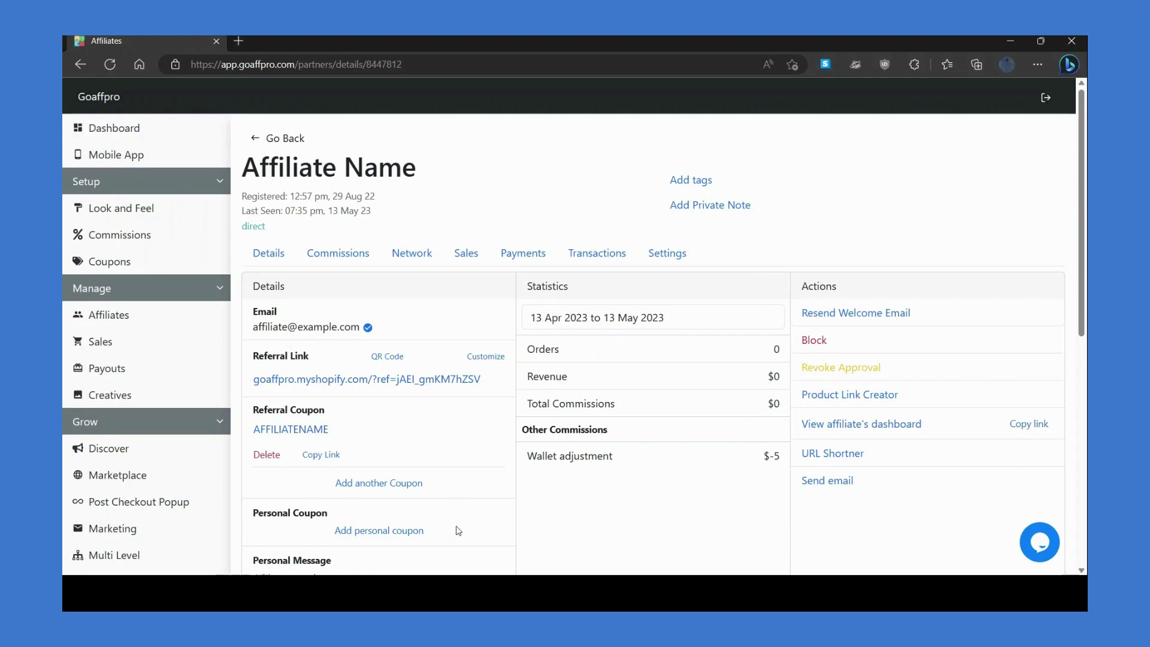
click(485, 355)
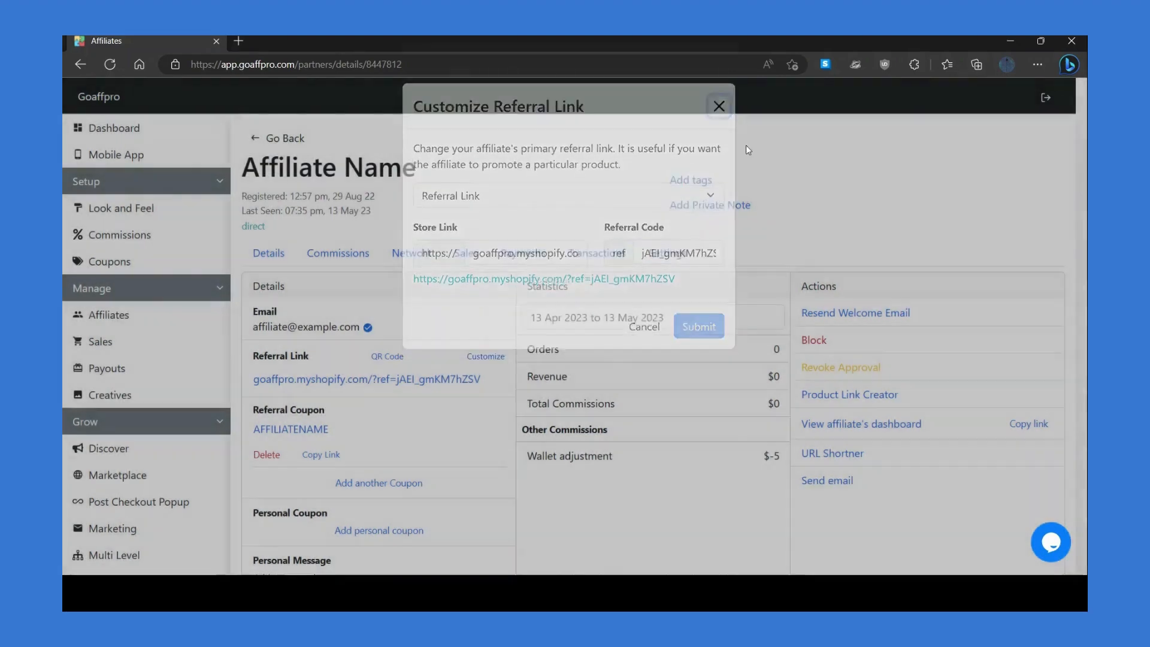
click(719, 106)
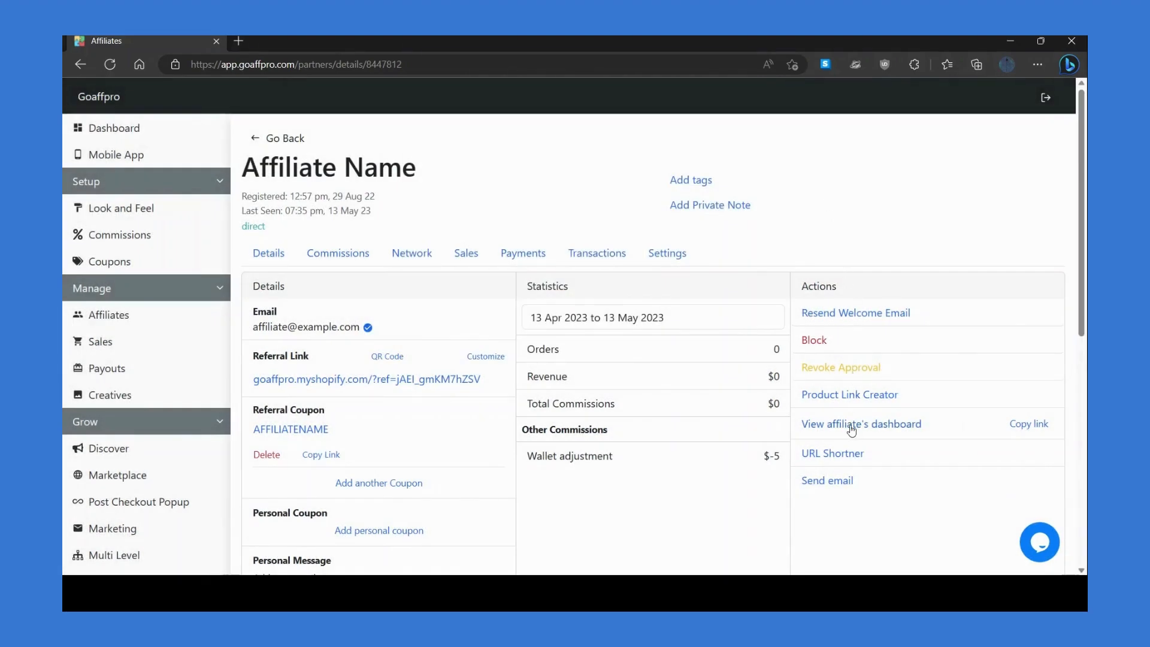
click(861, 423)
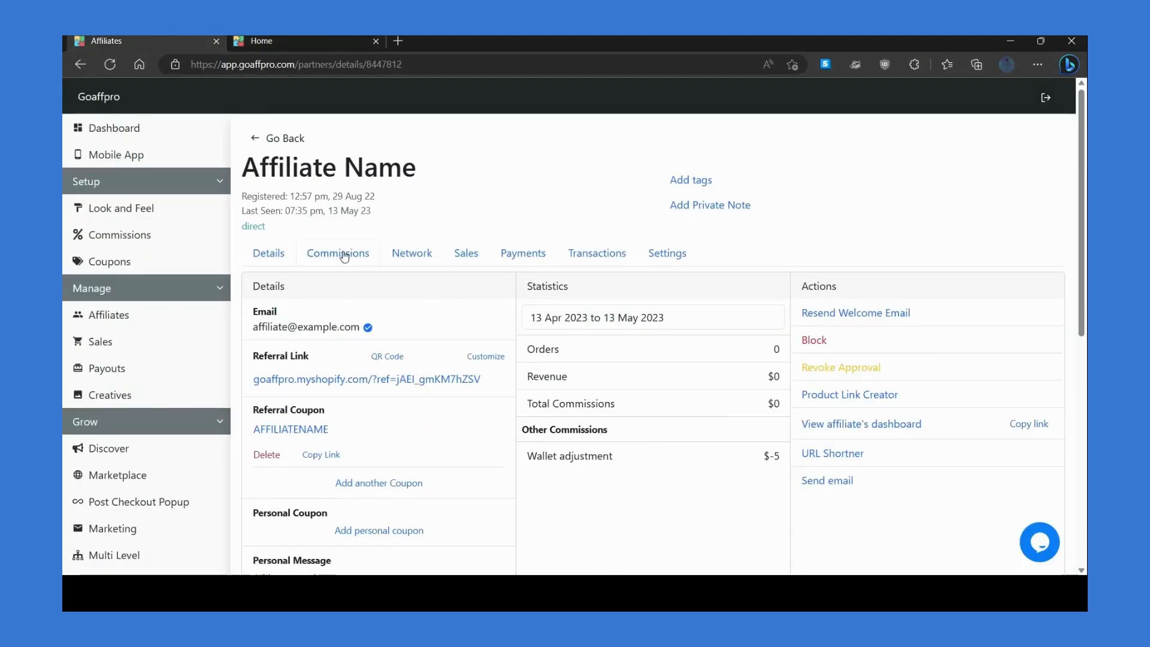
- Step through Affiliate Name's Commissions, Sales, Transactions and Settings sections
click(338, 252)
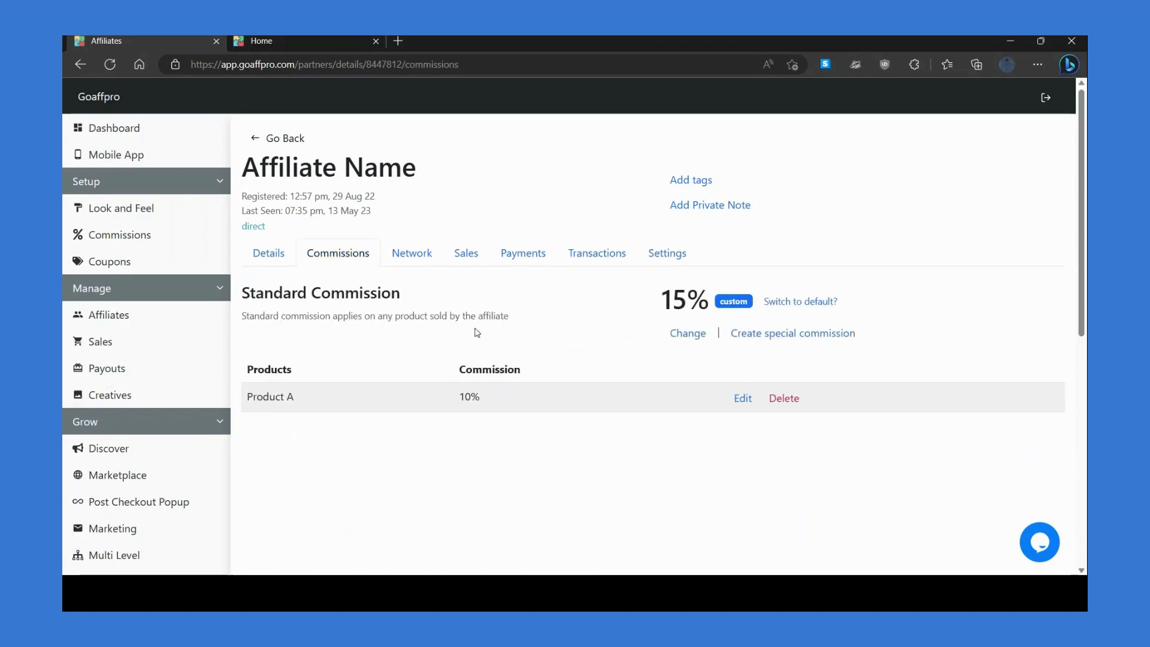
click(465, 253)
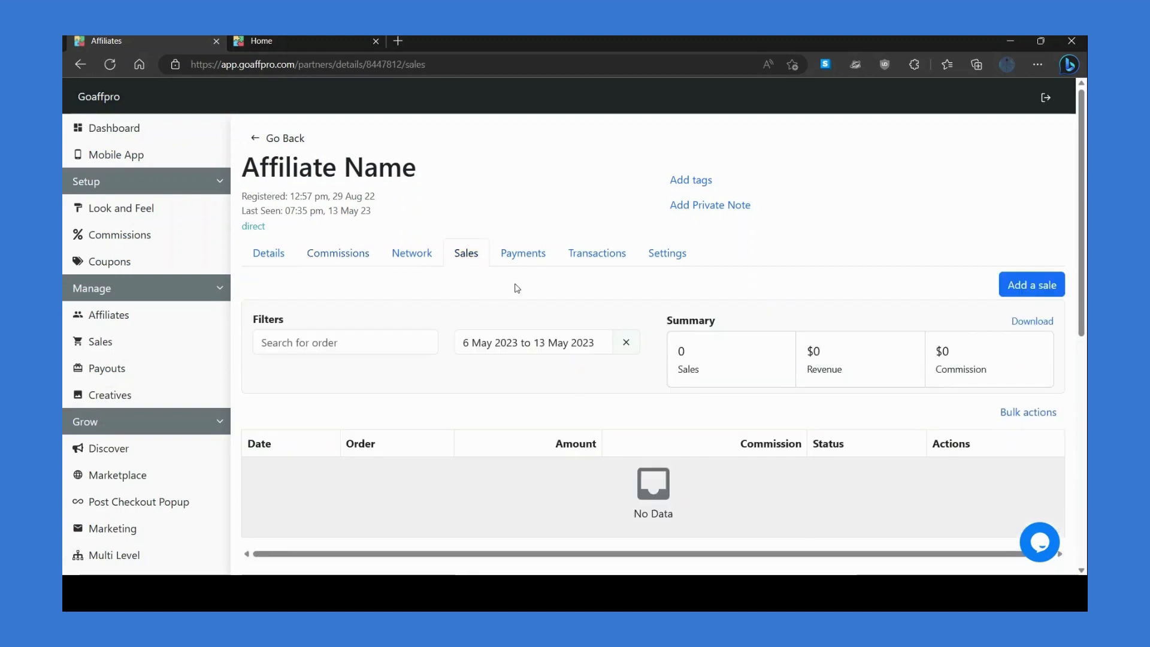
click(596, 253)
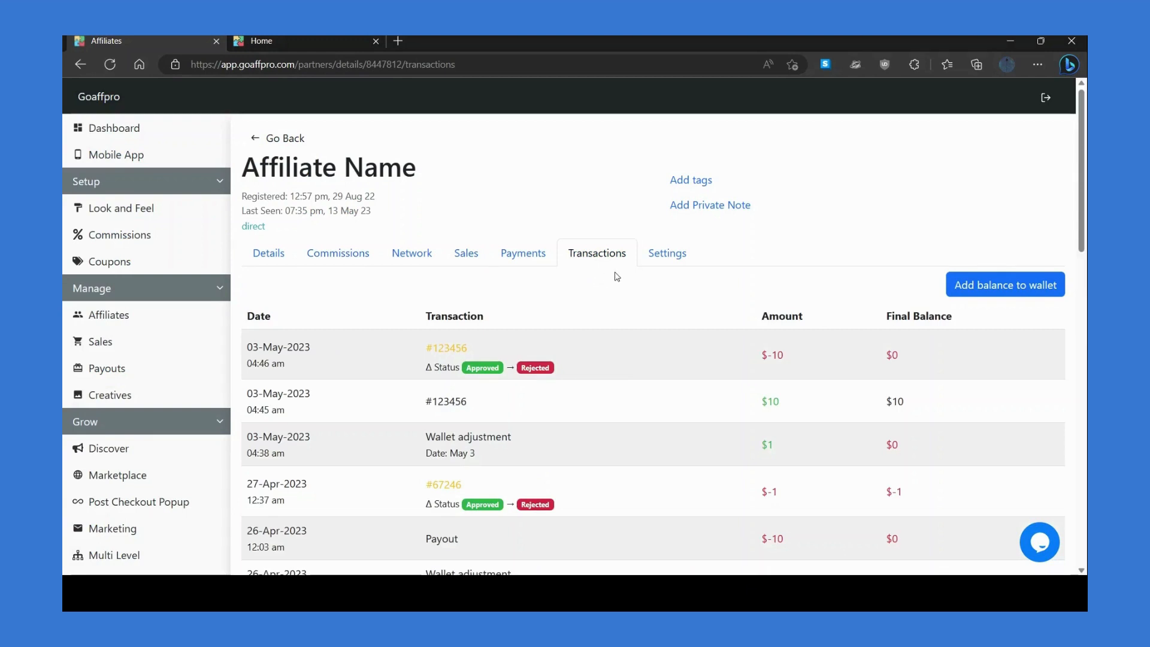
click(667, 252)
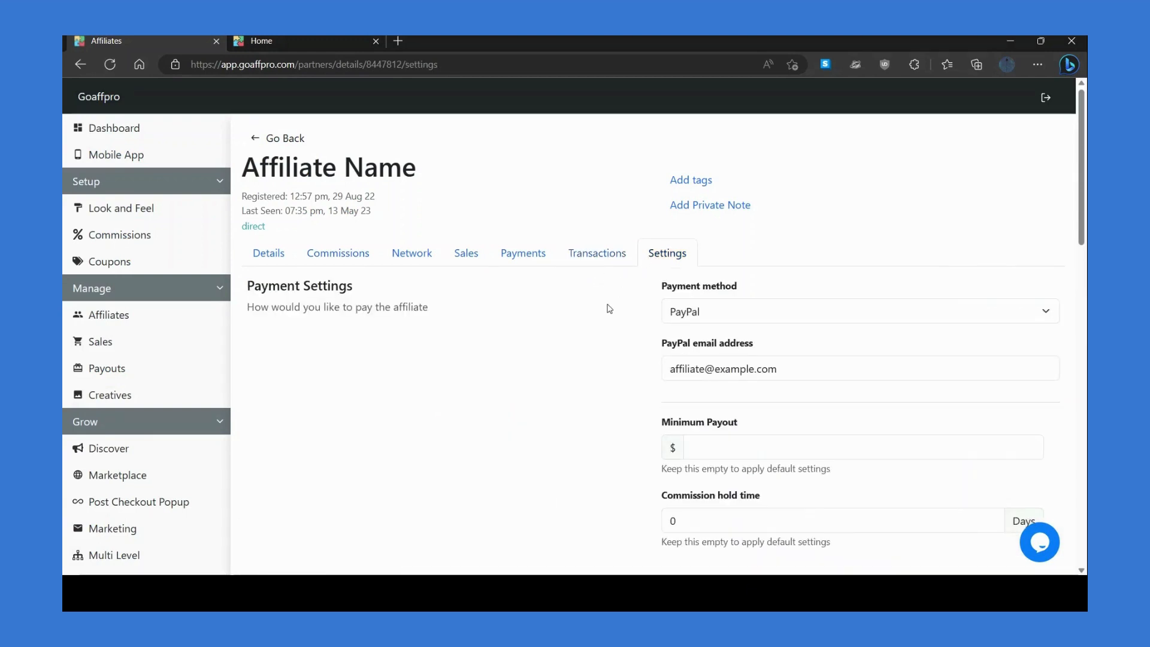
- Go back to all affiliates, view and dismiss the Create New Affiliate form, then move to Sales
click(109, 315)
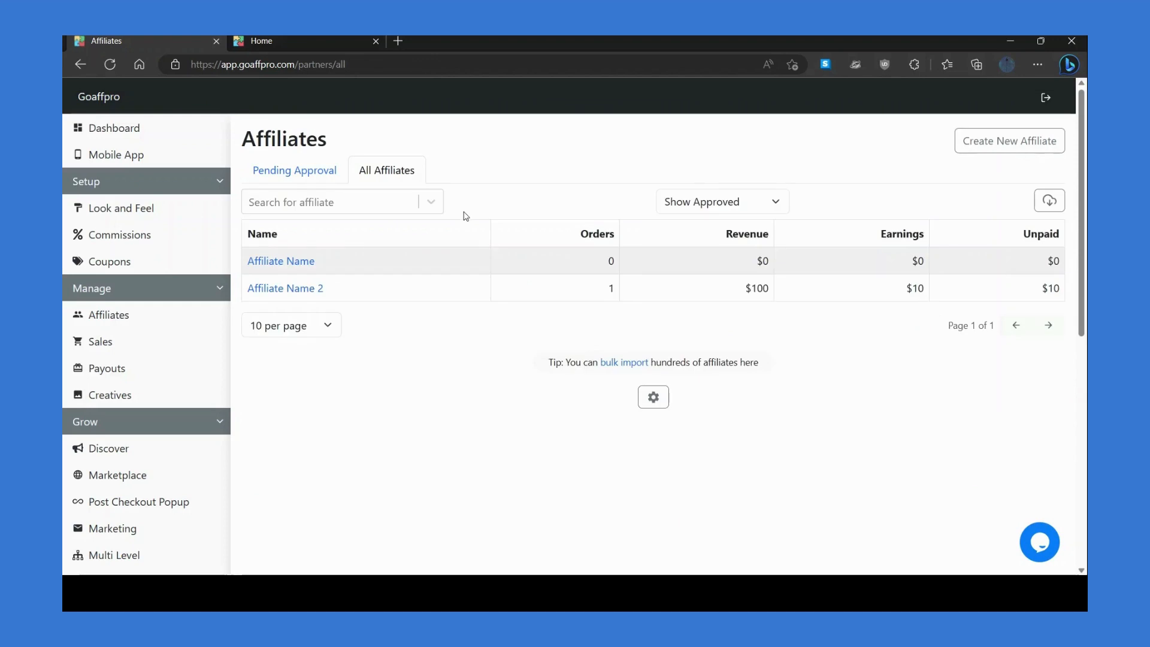
mouse_move(988, 162)
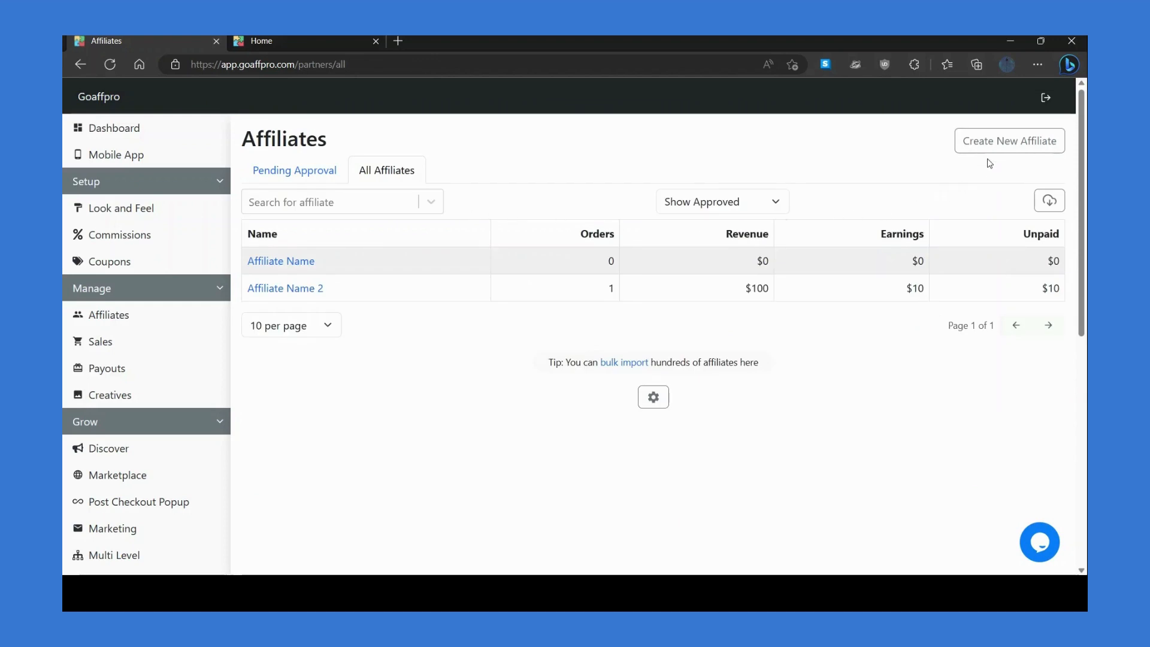
click(1009, 141)
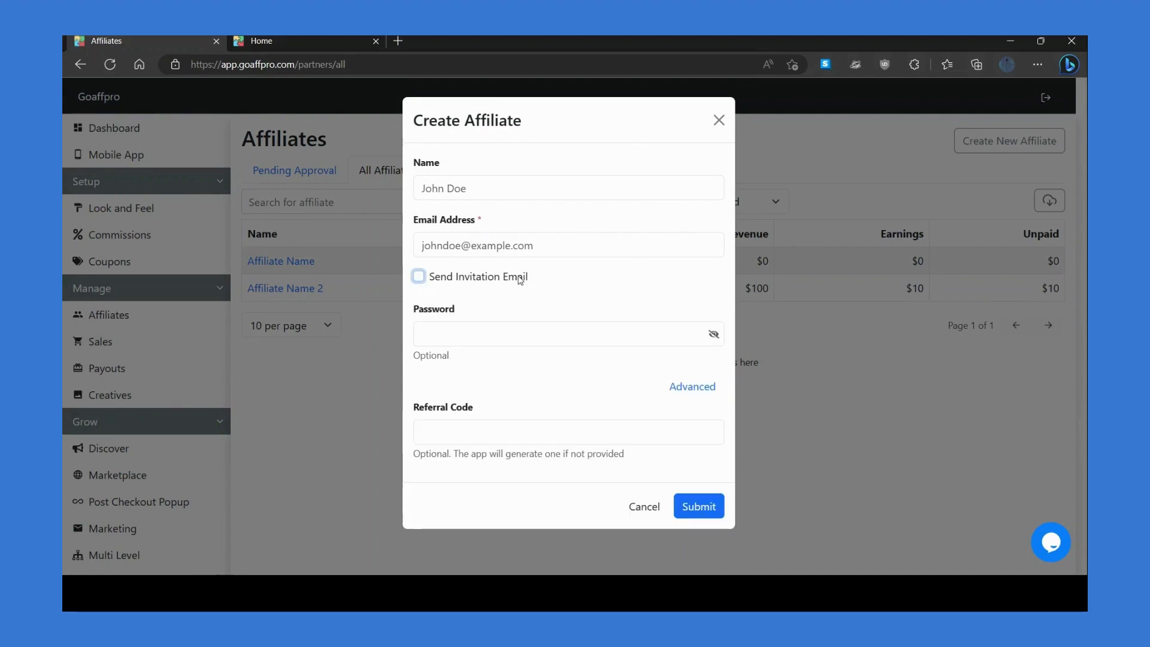
click(643, 506)
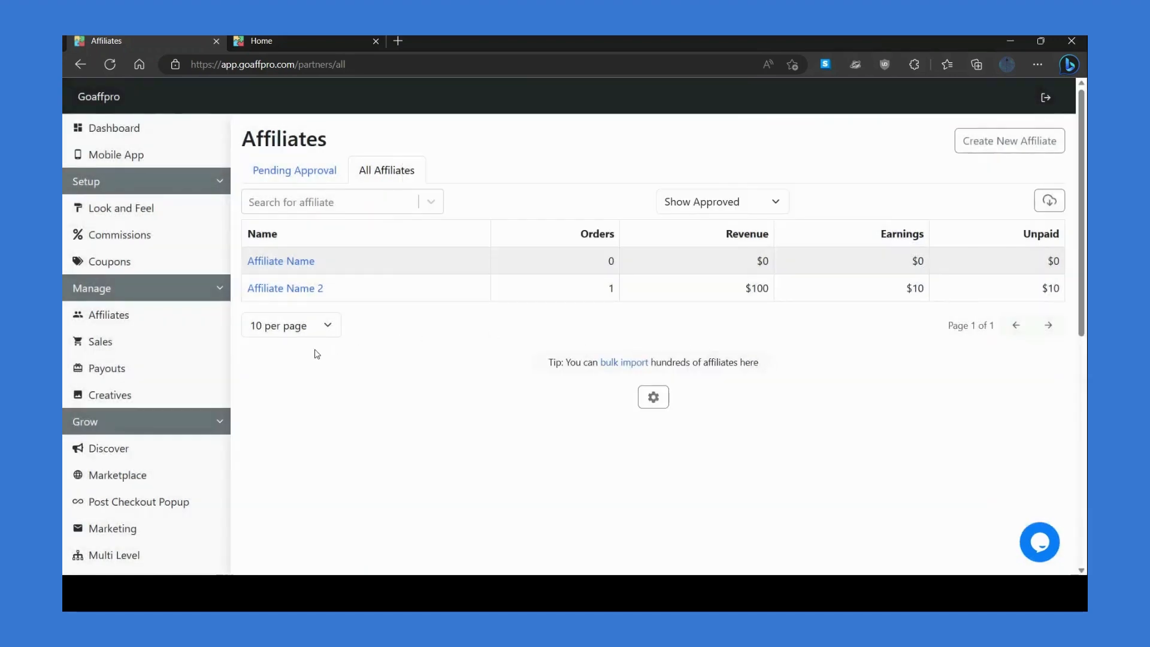
click(100, 341)
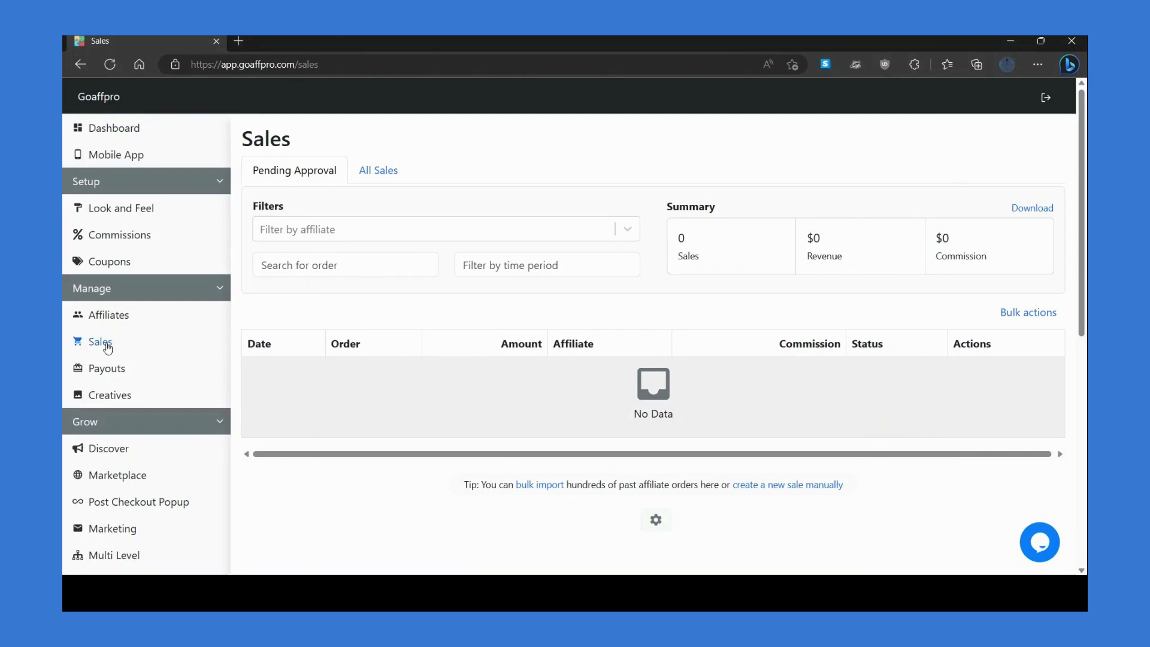
mouse_move(237, 351)
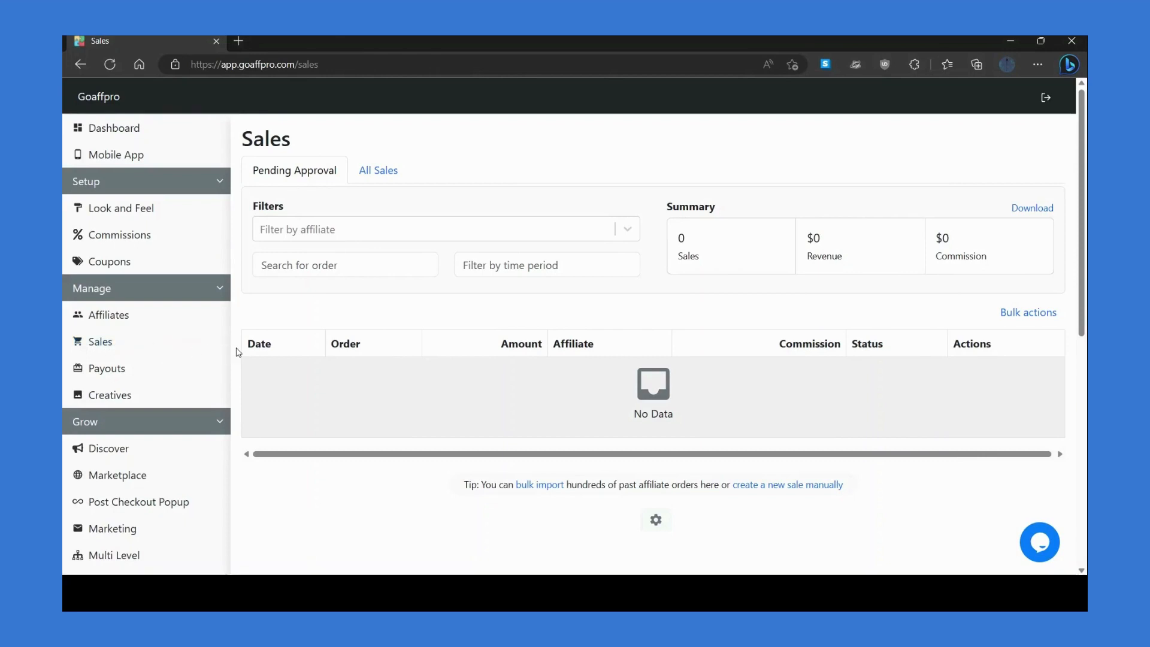
mouse_move(351, 240)
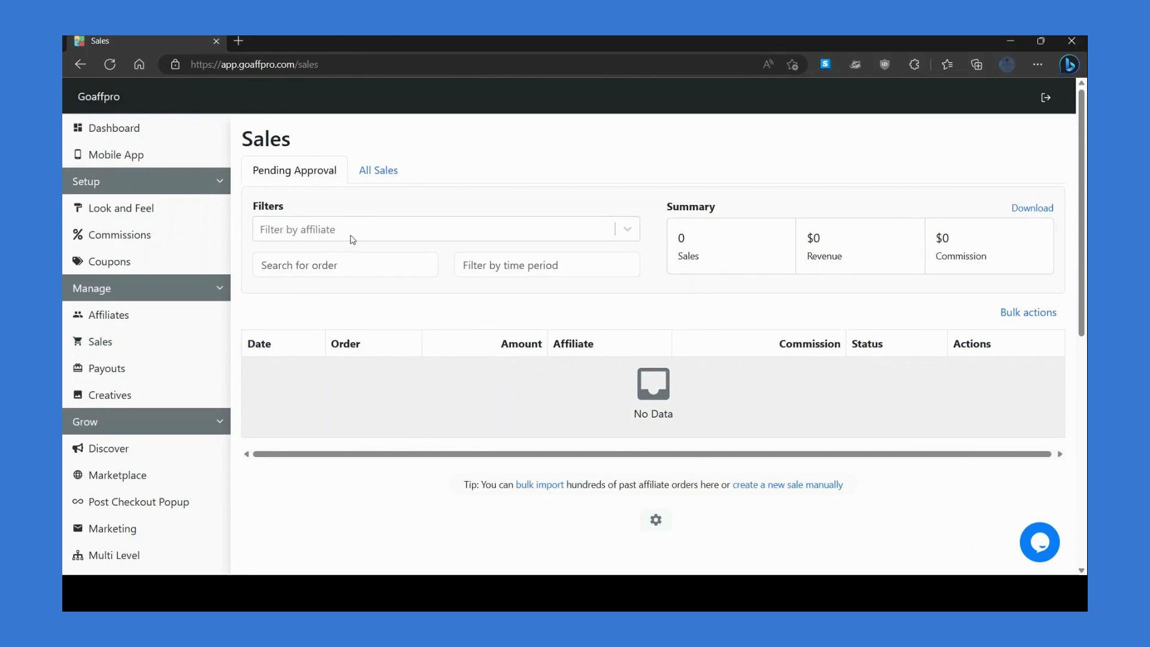
- Show all sales and view order #1234's $100 amount, affiliate and commission breakdown
click(378, 170)
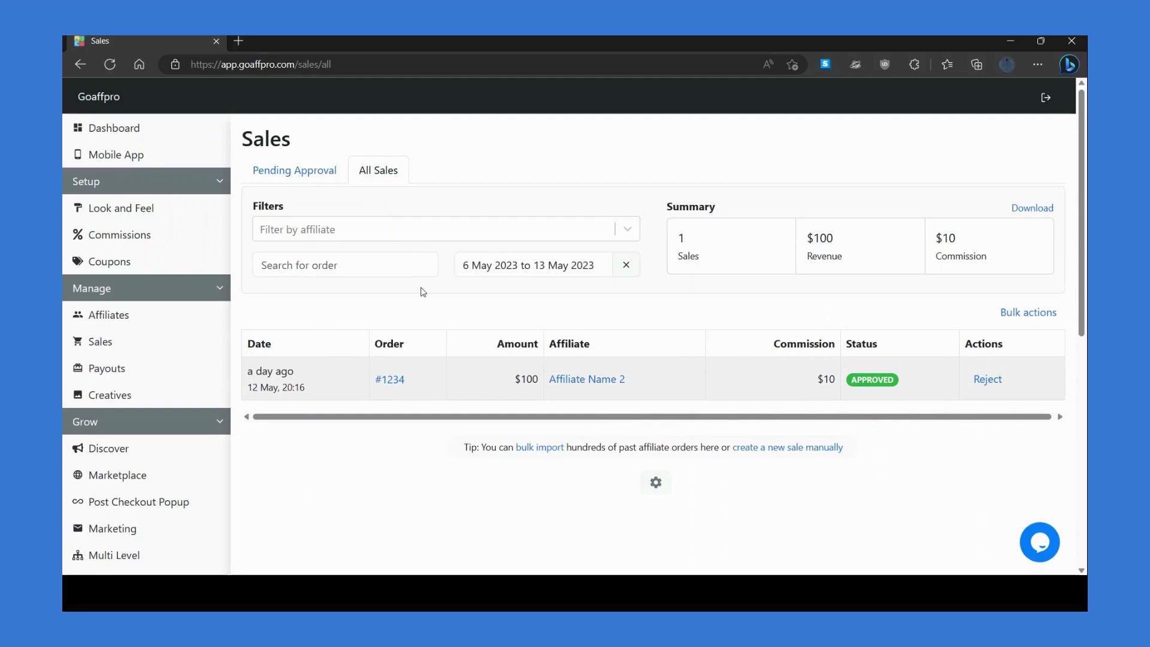
mouse_move(395, 379)
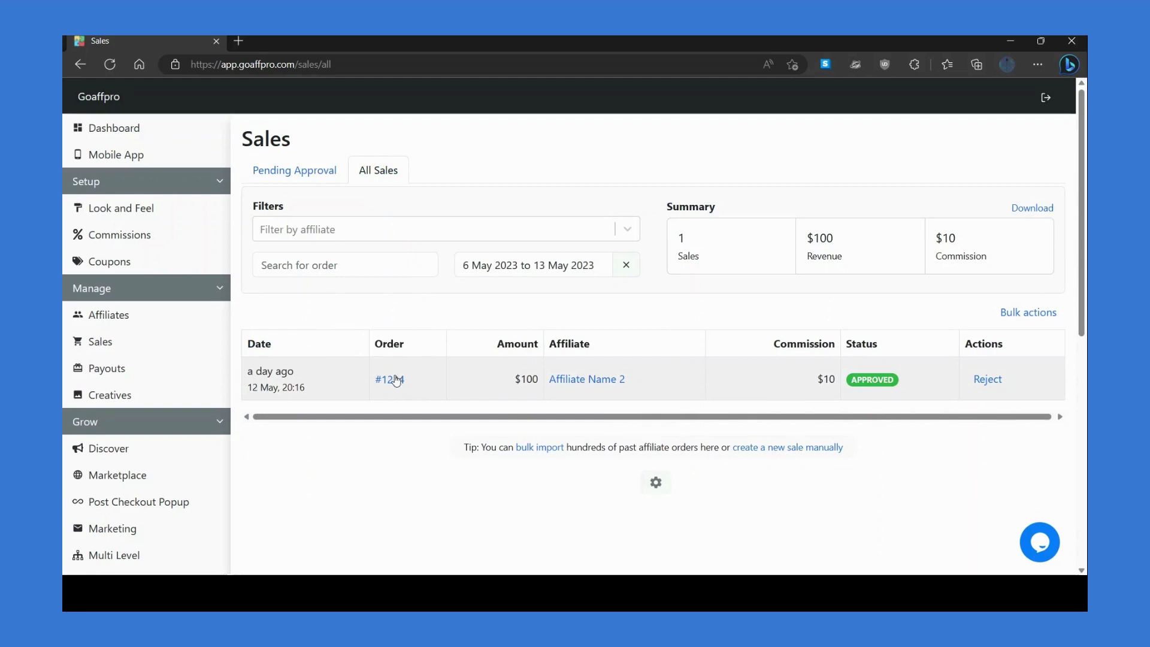
mouse_move(529, 395)
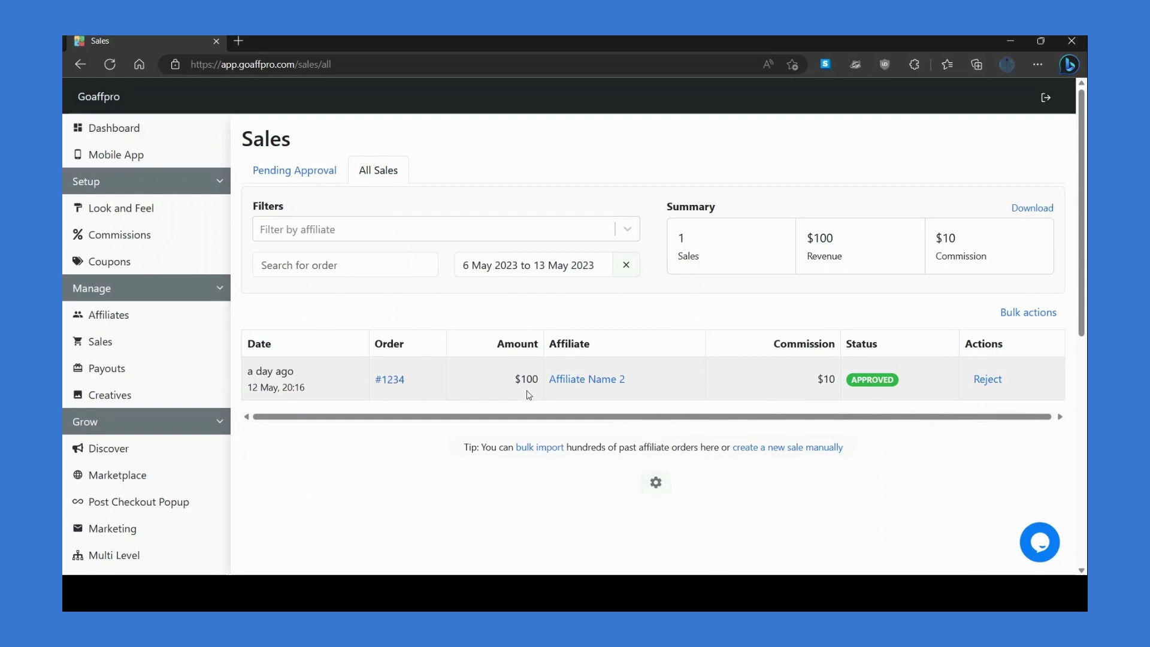
mouse_move(588, 397)
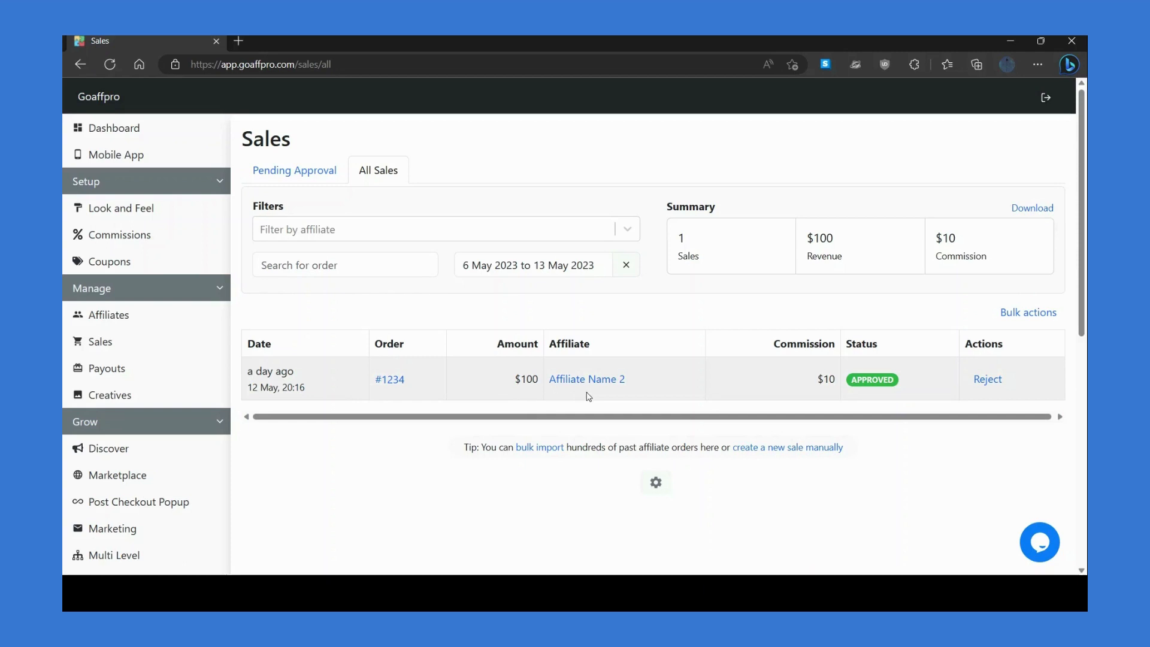
mouse_move(736, 402)
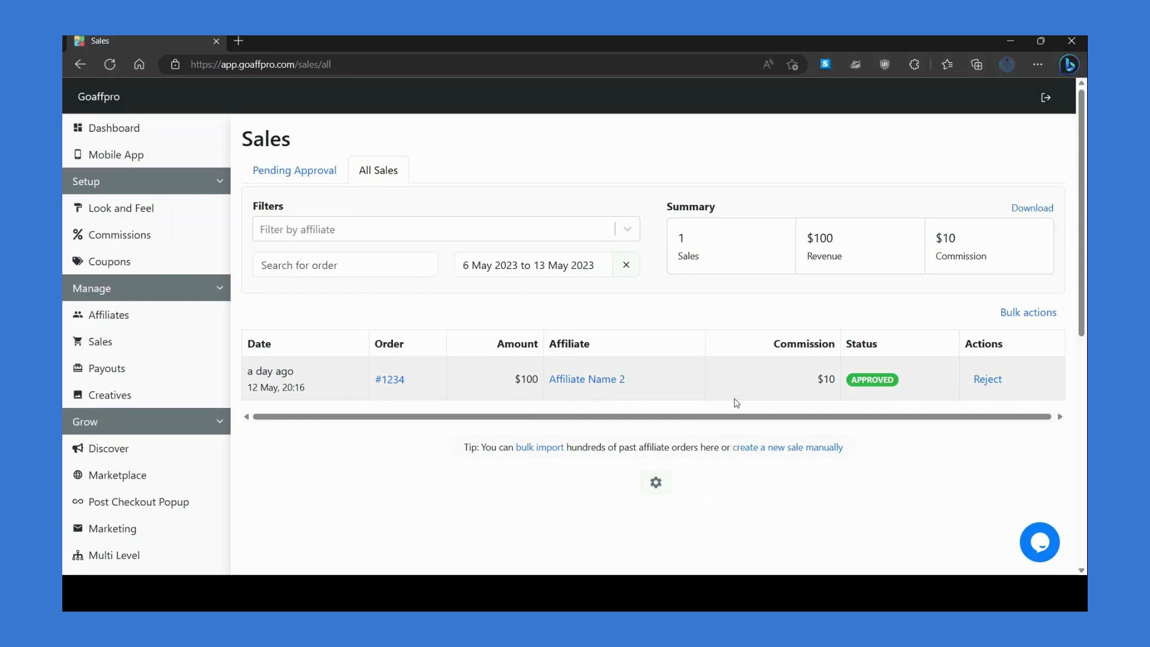
mouse_move(826, 394)
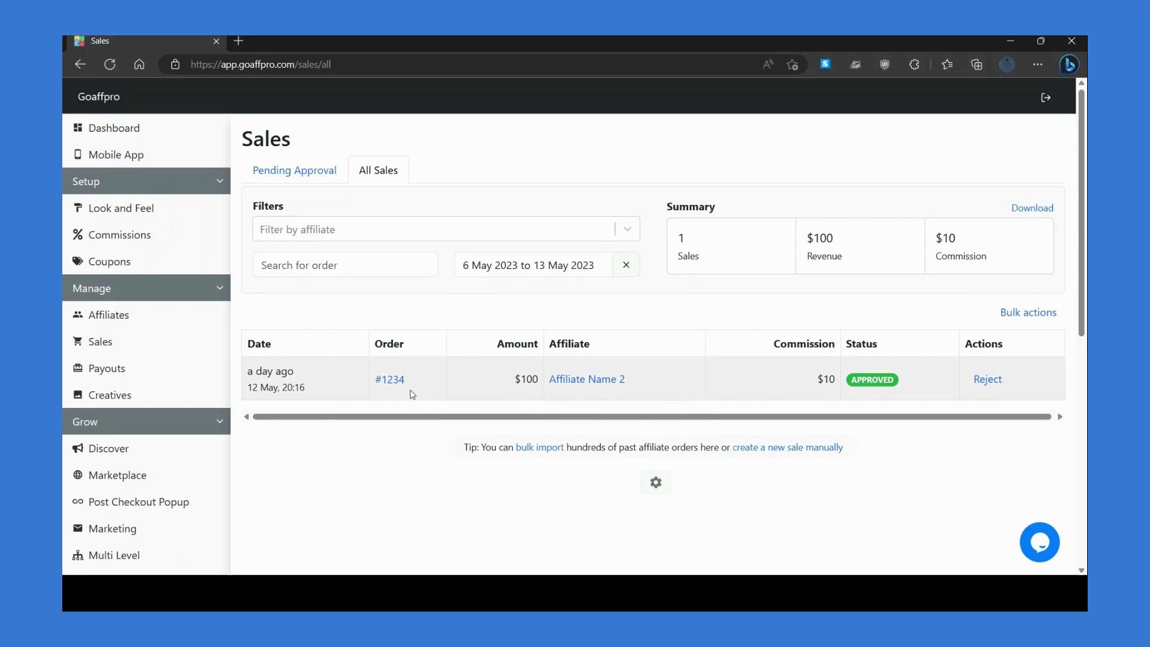
click(389, 379)
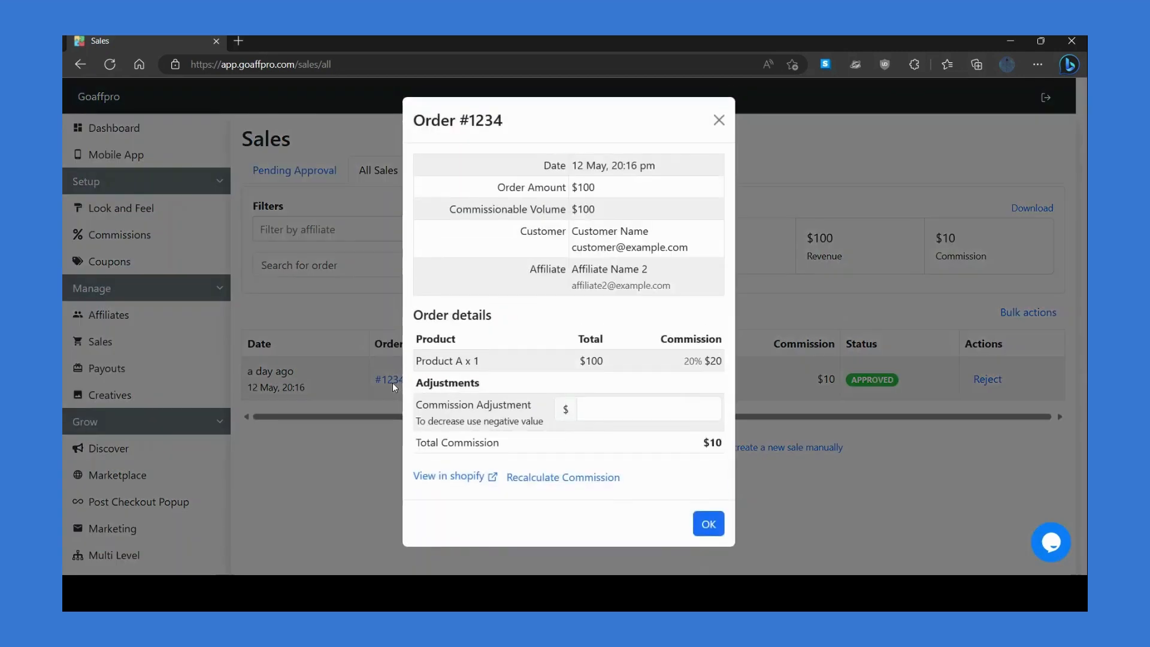
mouse_move(385, 448)
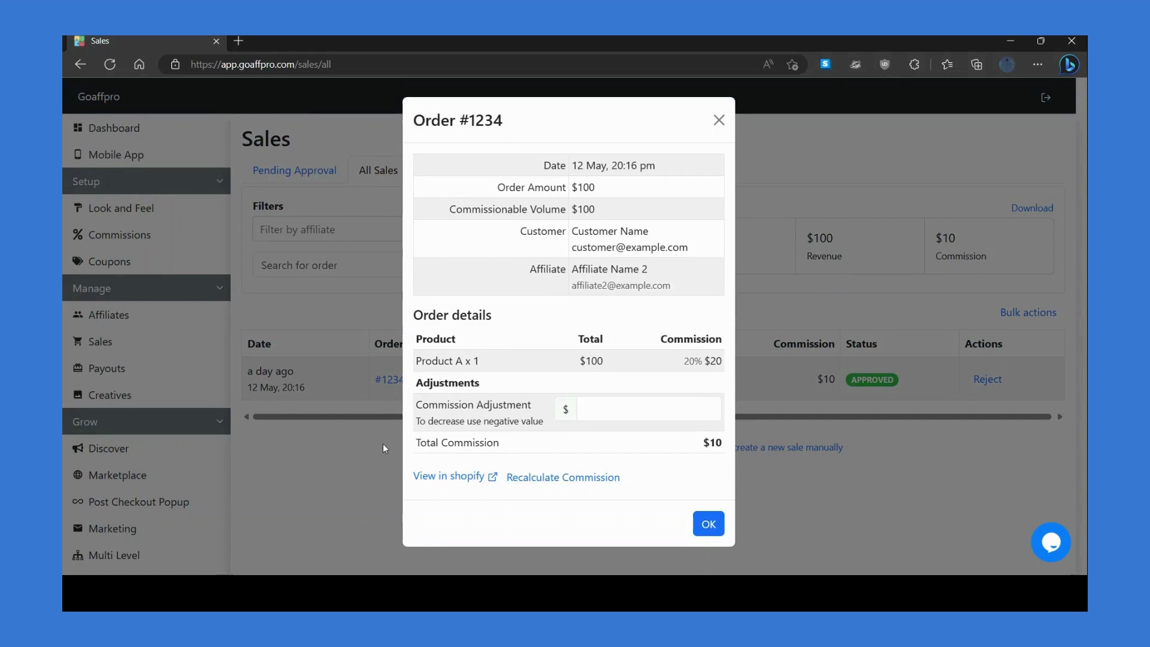
- Start assigning a sale to an affiliate and switch to the manual order creation form
click(708, 523)
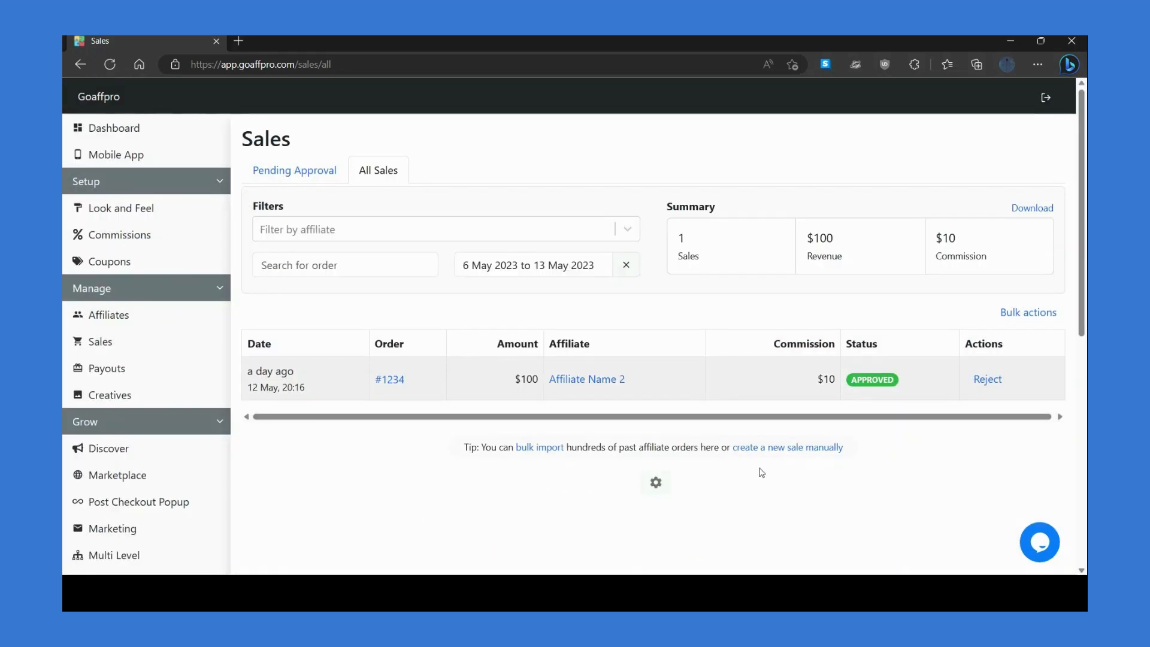
click(787, 447)
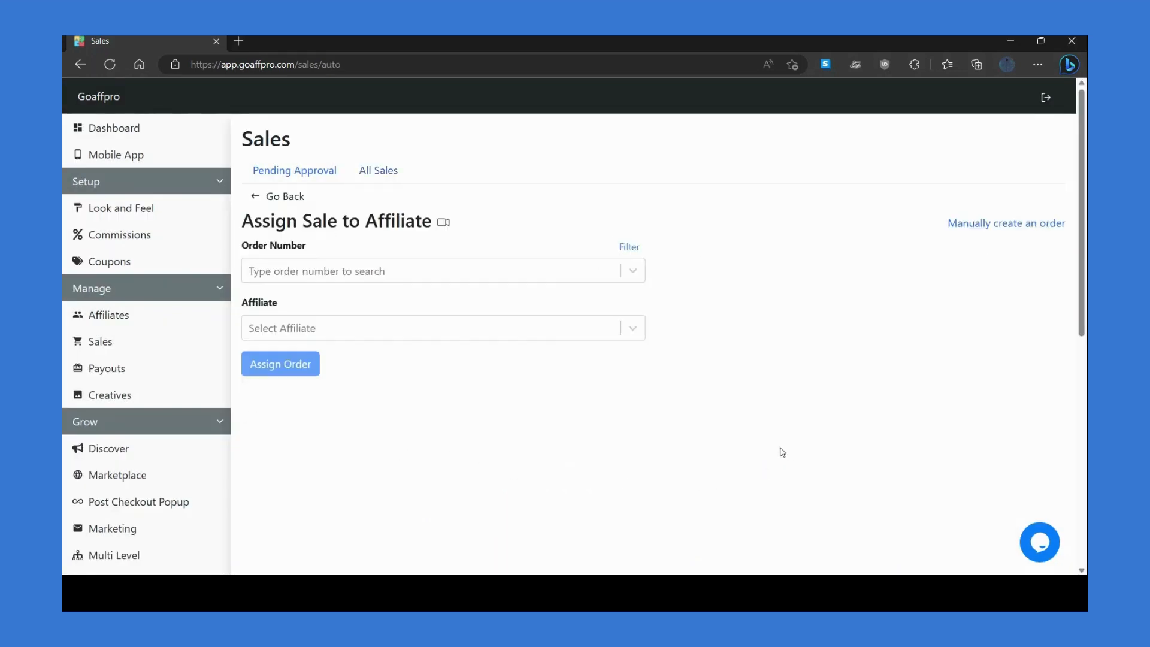
mouse_move(457, 330)
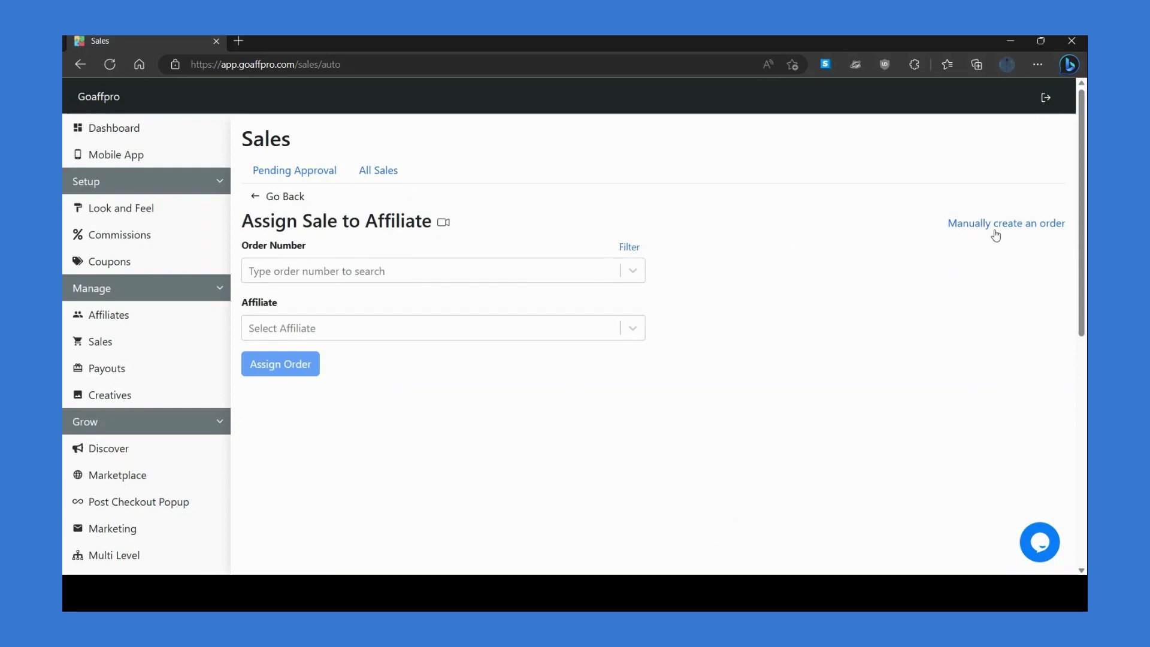
click(1006, 223)
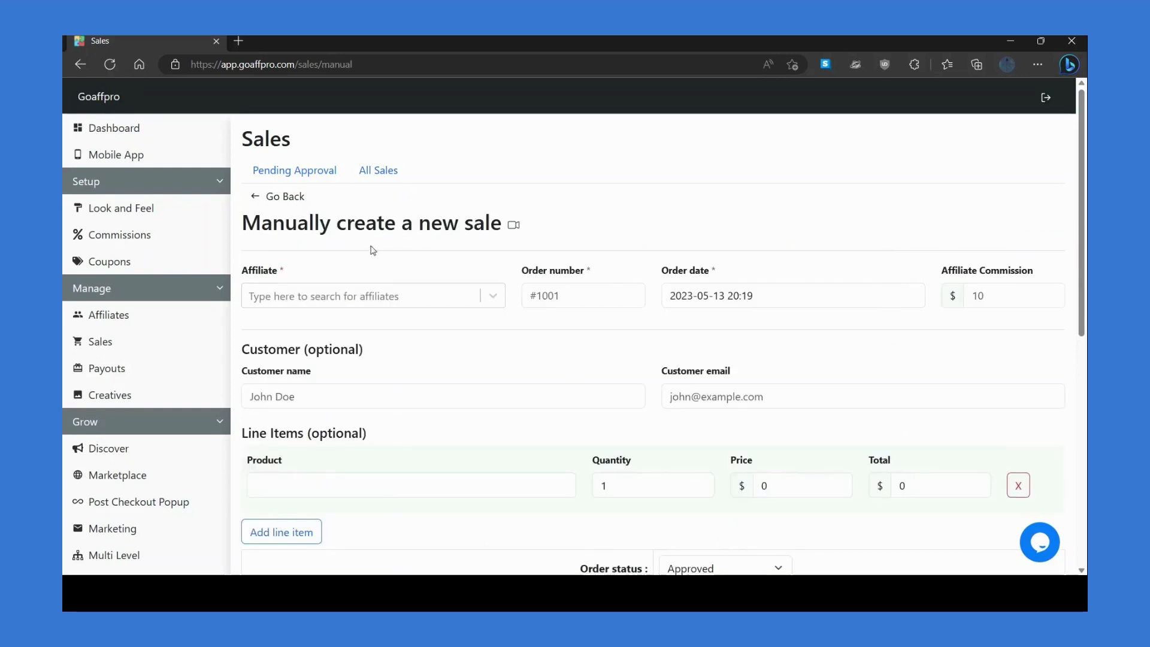
click(378, 171)
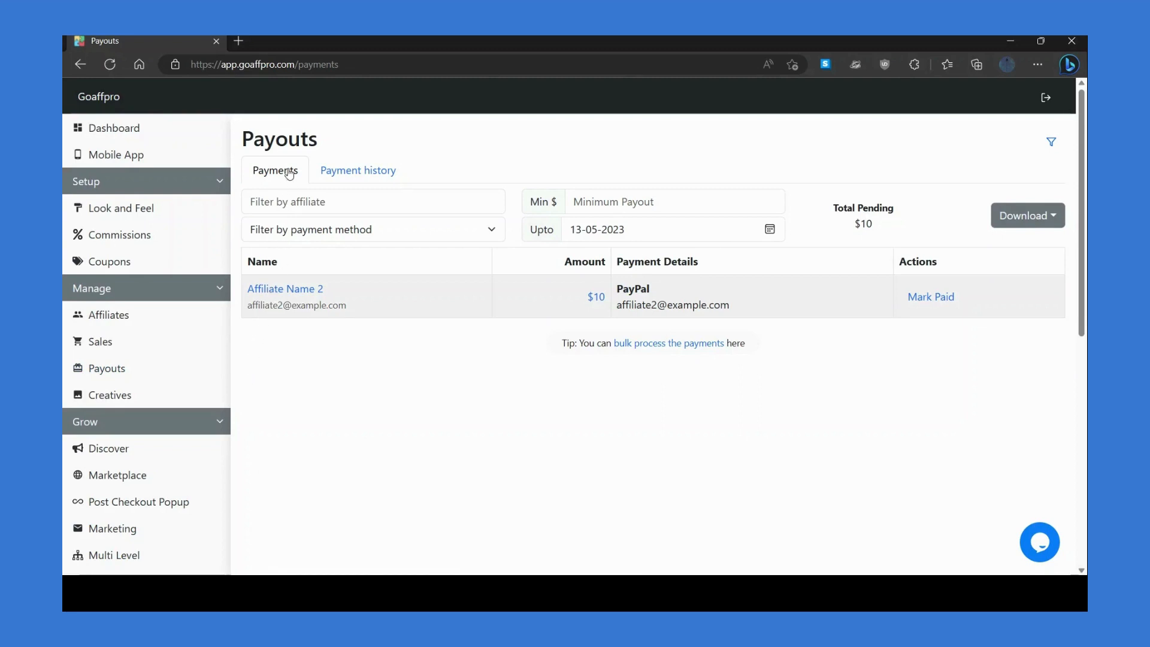
mouse_move(388, 360)
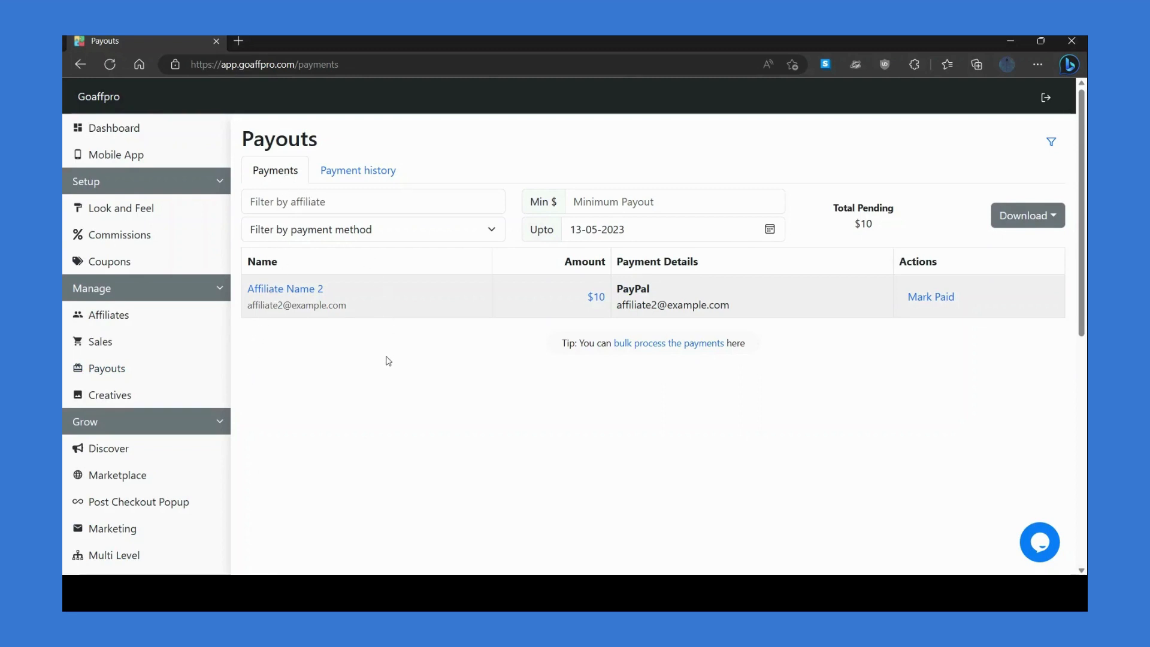
mouse_move(409, 361)
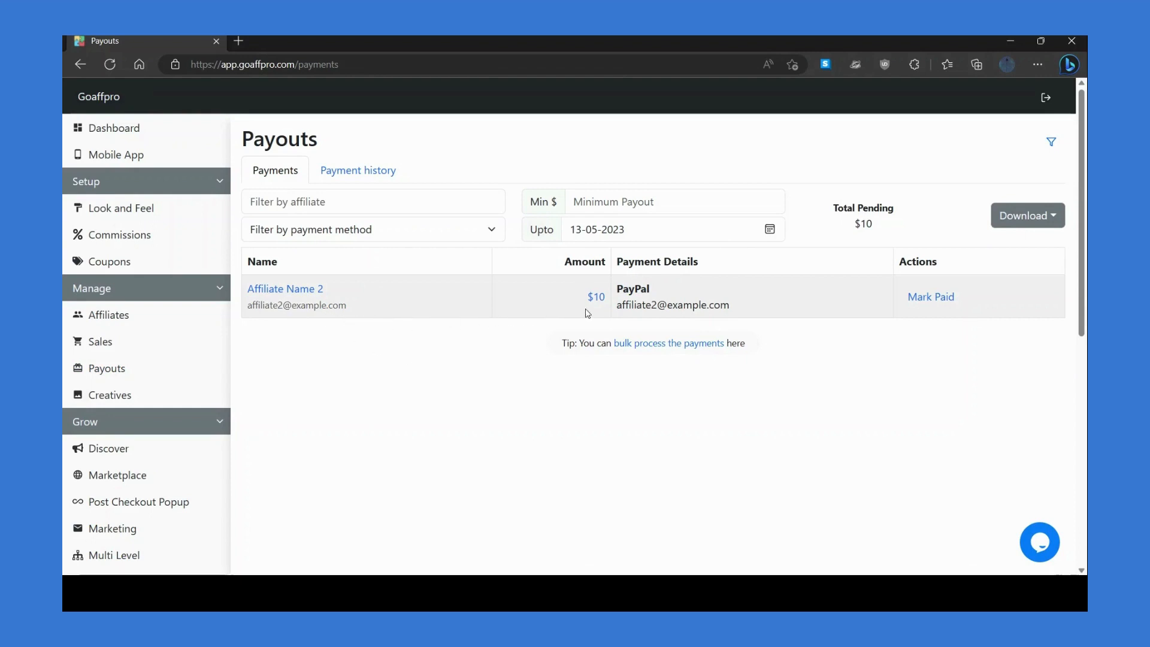
mouse_move(666, 319)
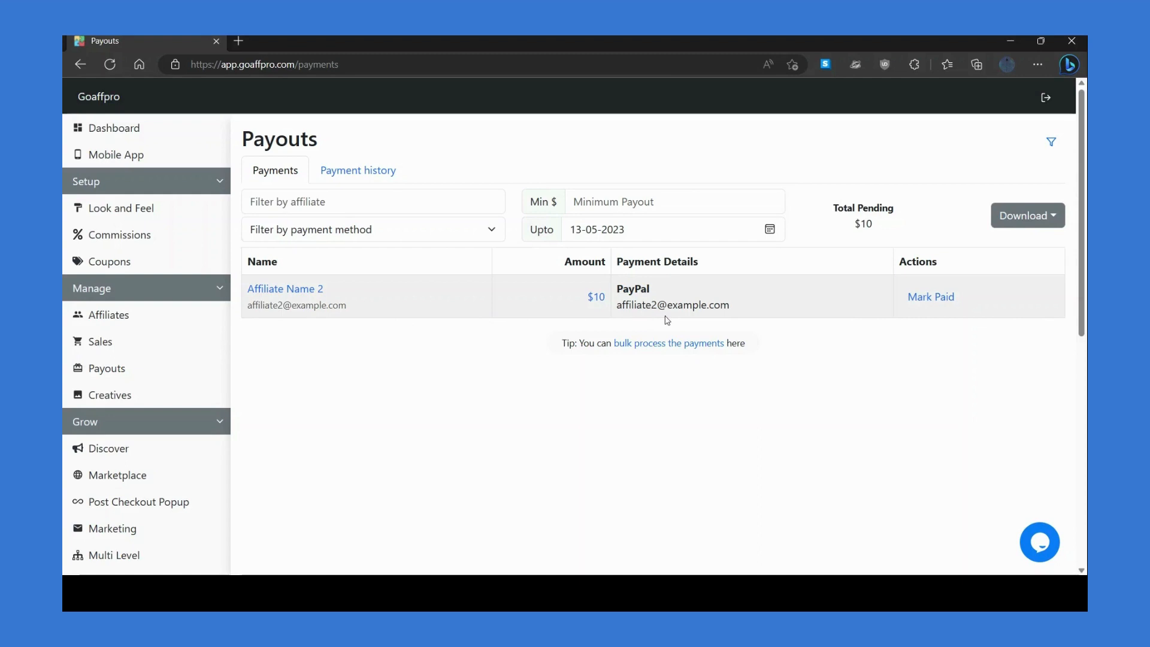
mouse_move(821, 336)
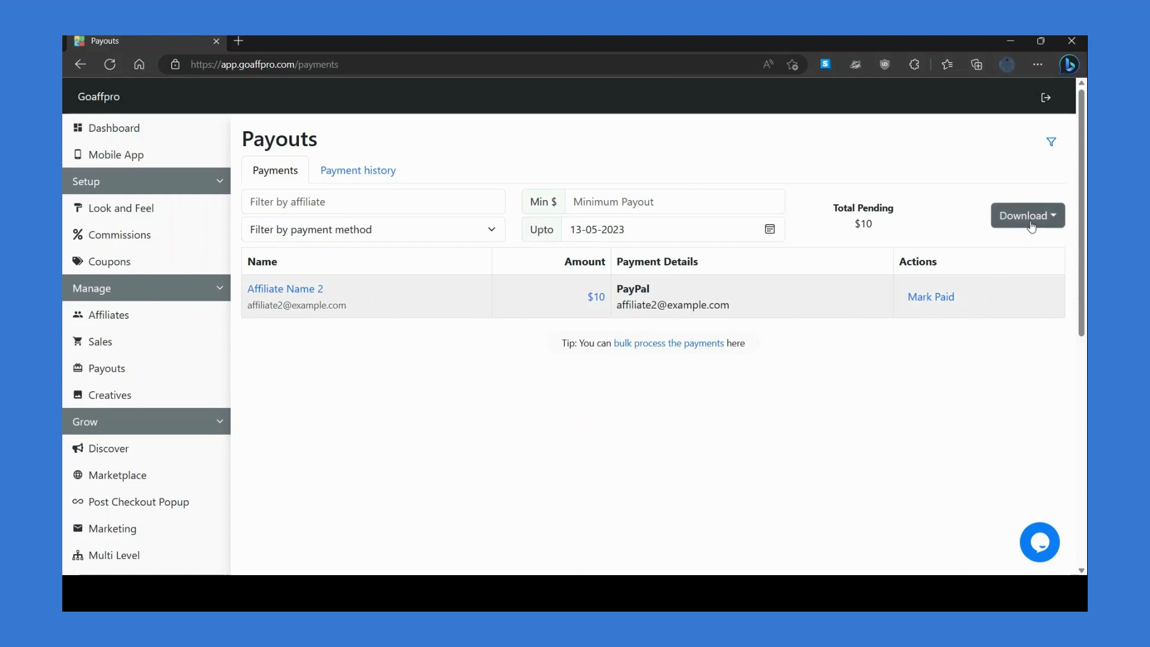
- View the payout export formats (CSV, PayPal files, ABA) and dismiss them without downloading
click(1027, 215)
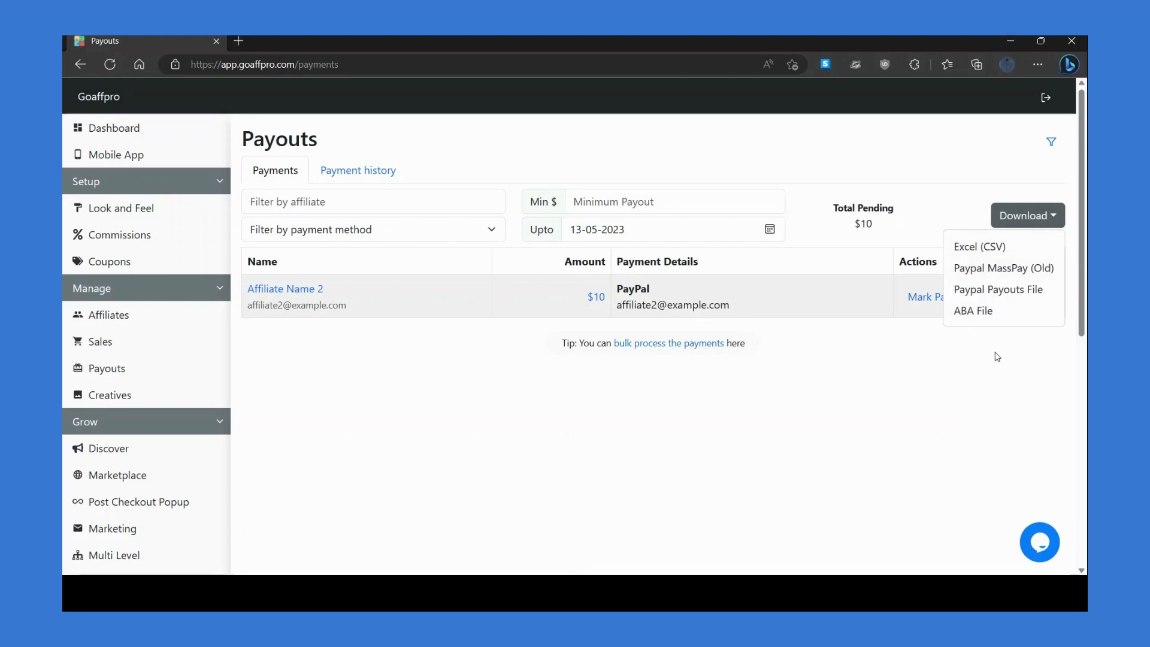
click(997, 356)
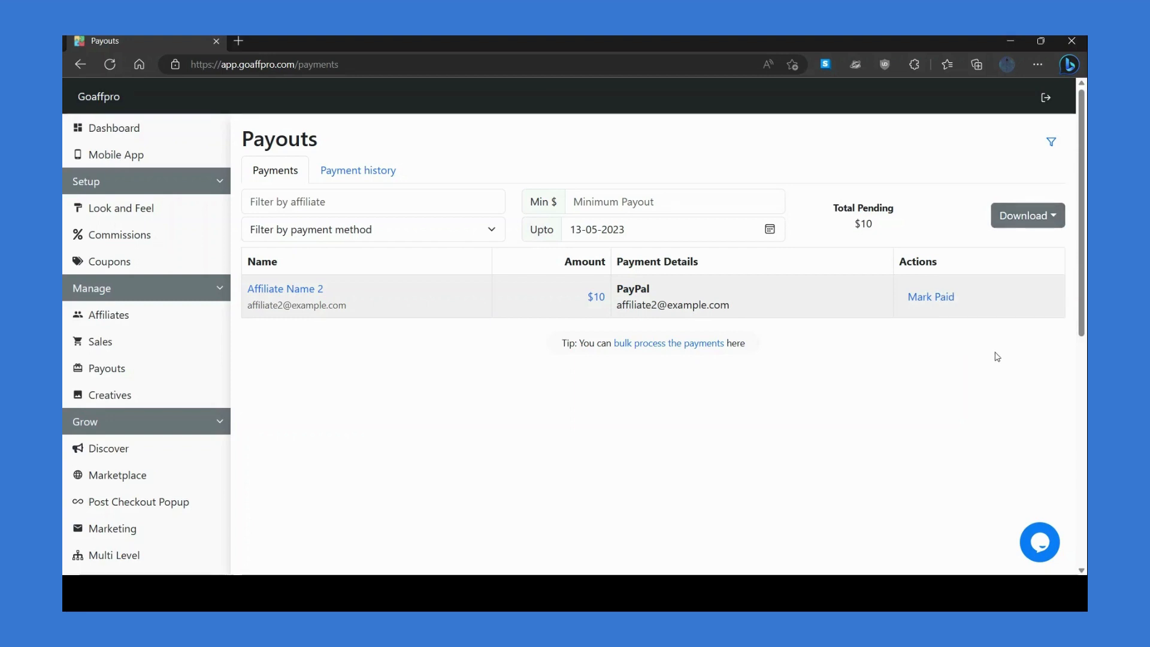
- Mark Affiliate Name 2's $10 PayPal payout as paid by creating the payment note
click(930, 296)
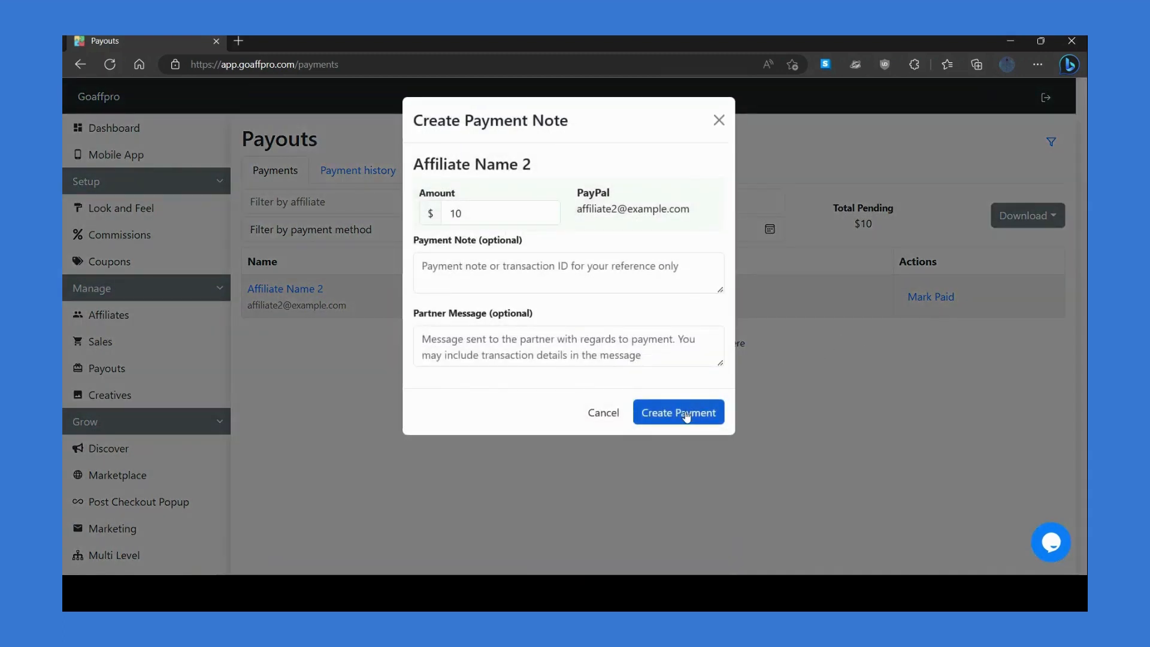
click(678, 412)
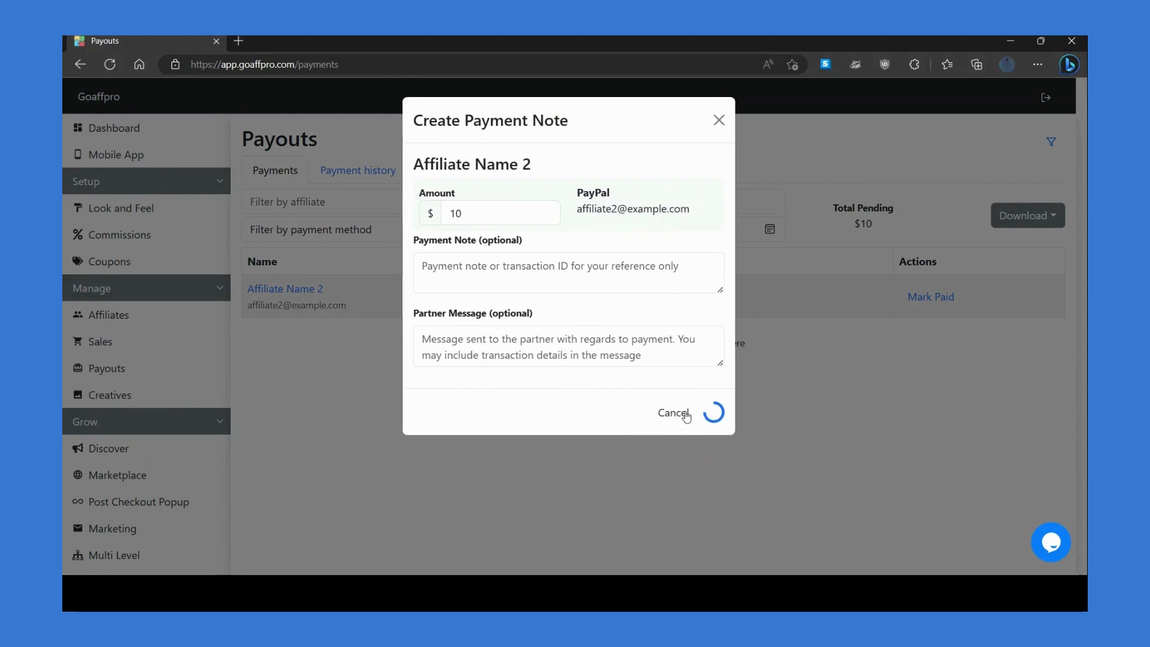
click(673, 413)
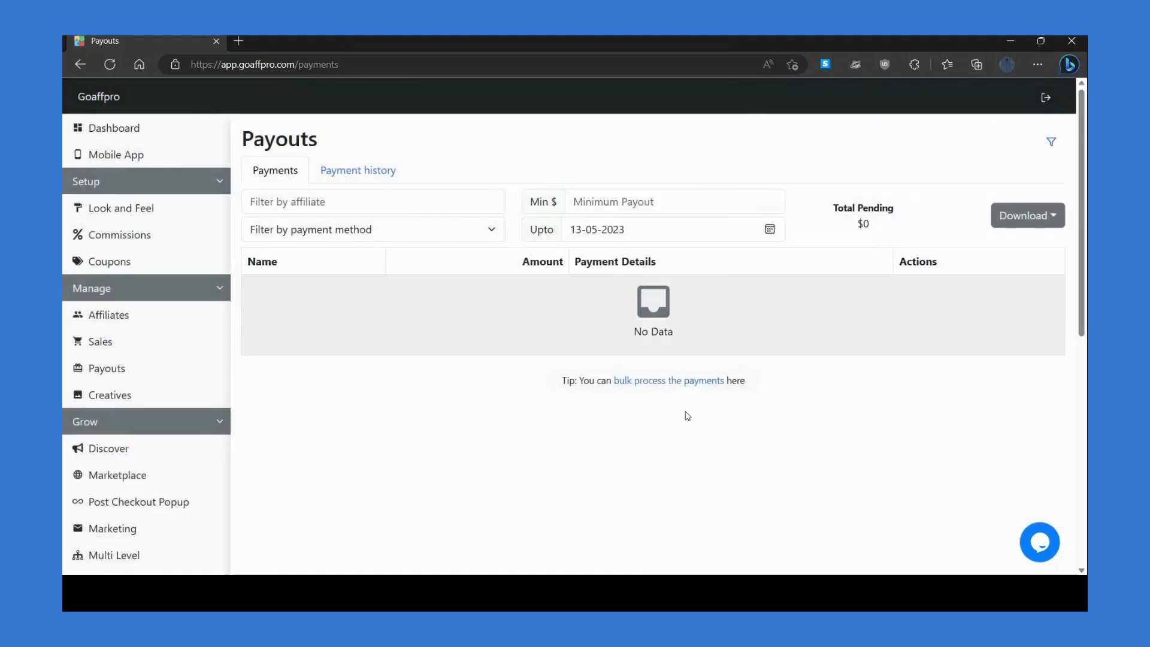
mouse_move(690, 383)
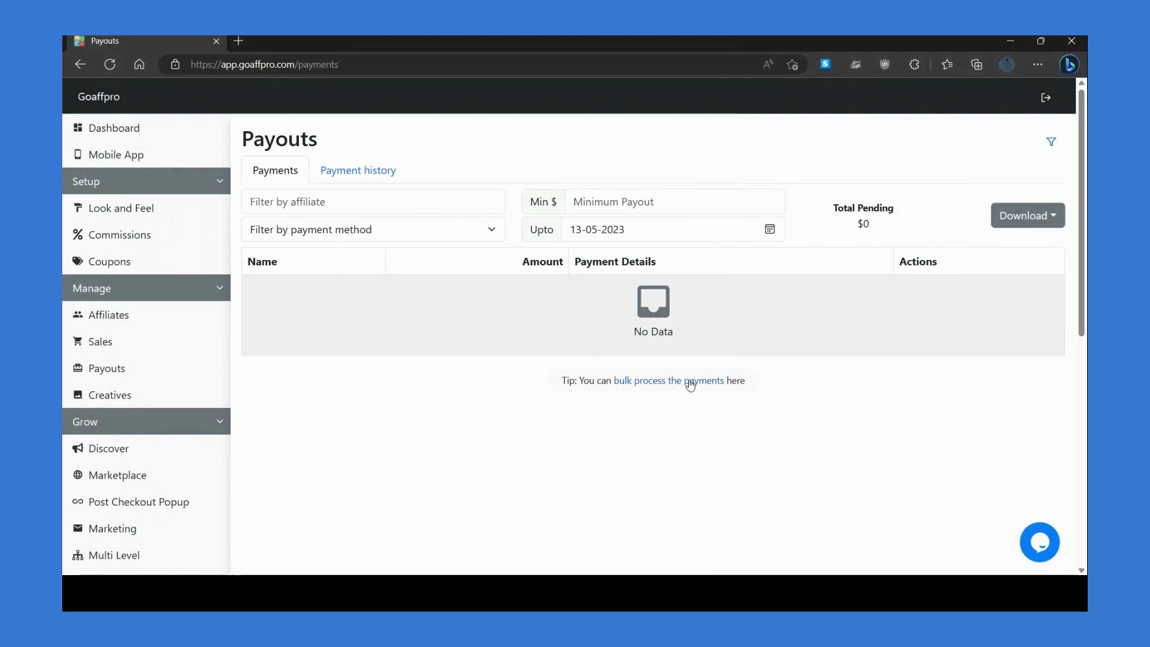
click(357, 170)
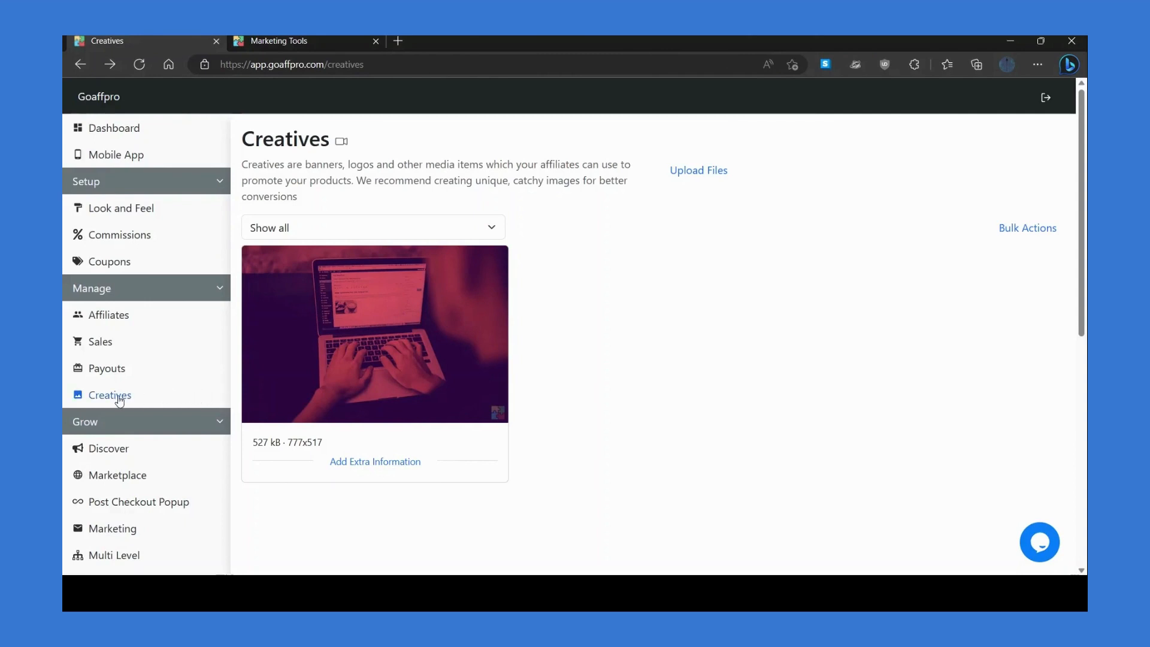
mouse_move(234, 404)
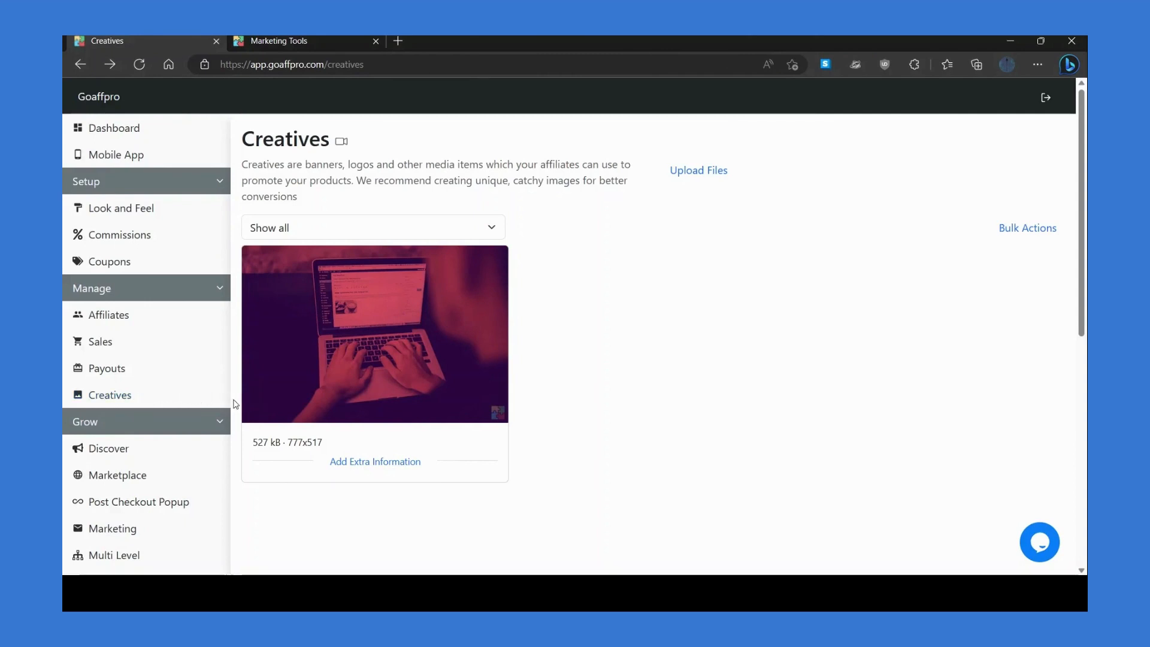
mouse_move(297, 496)
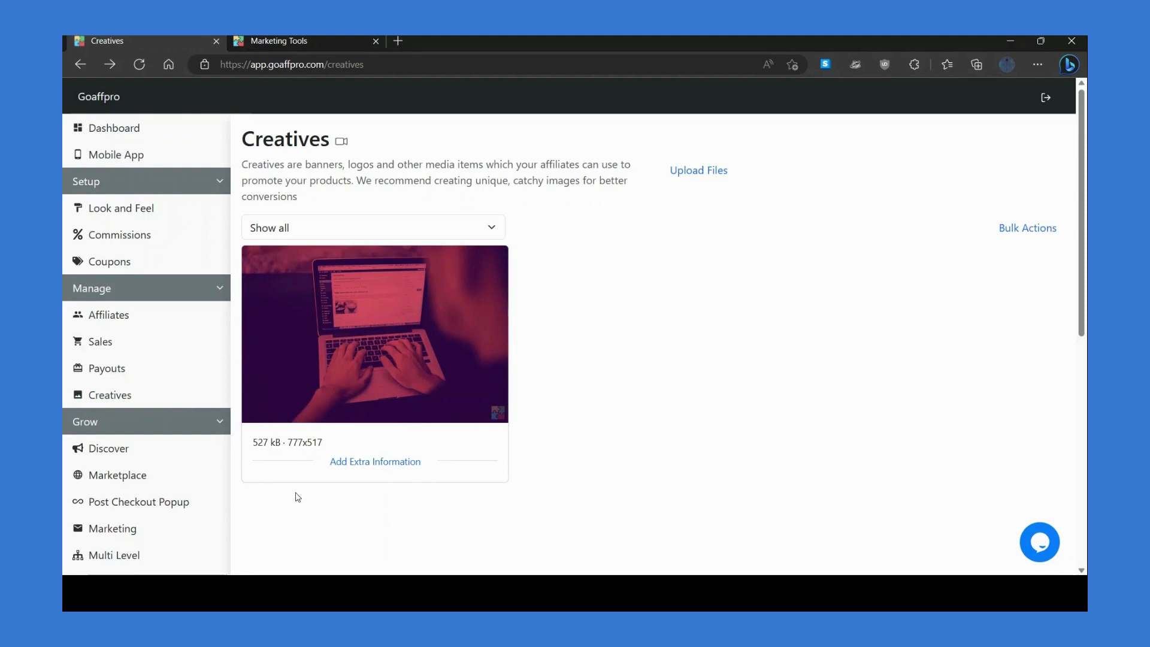
mouse_move(322, 497)
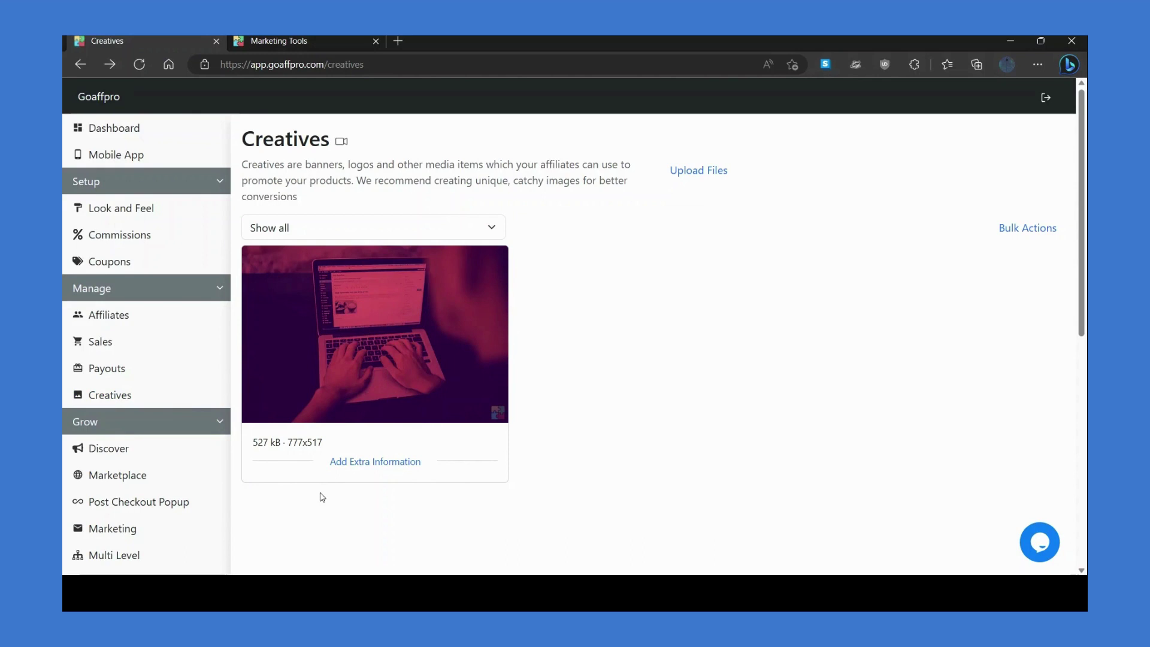
mouse_move(651, 283)
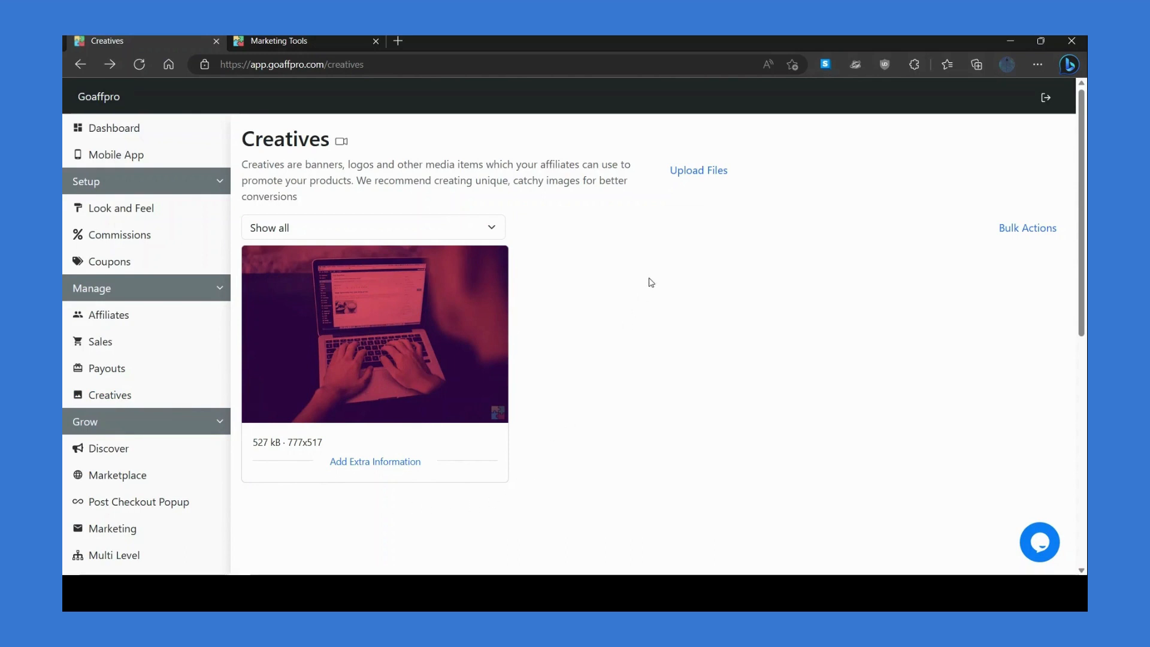
- Start a new creative upload from the creatives library
click(698, 170)
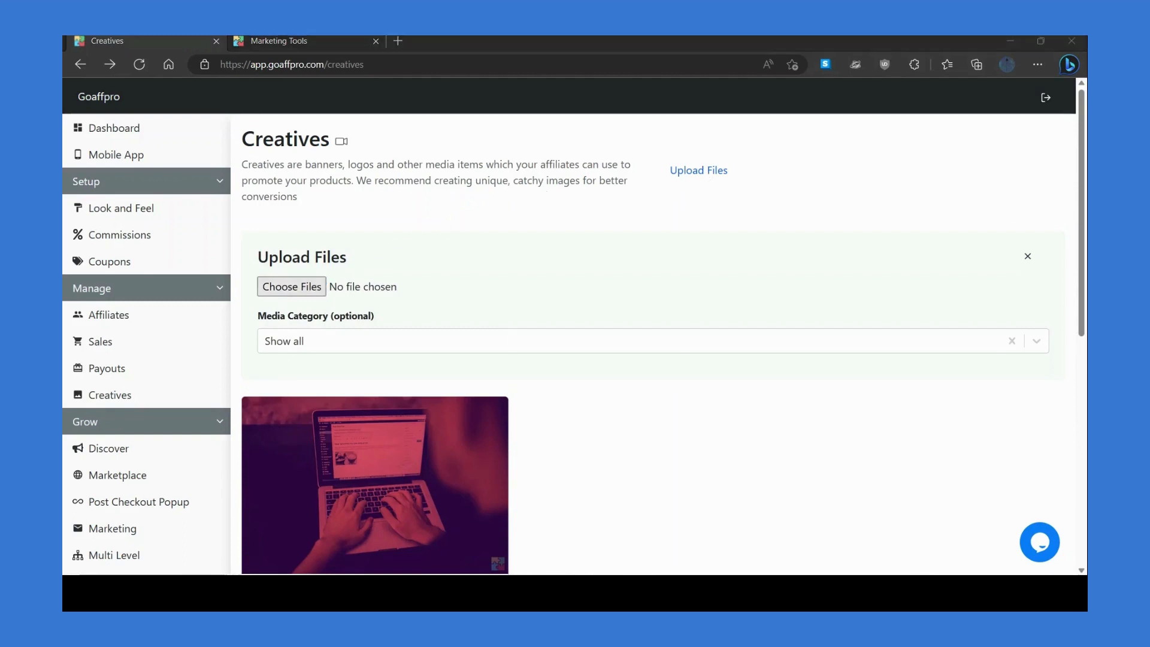
- Choose Screenshot 2023-02-27 150431.png and upload it as a new creative
click(291, 286)
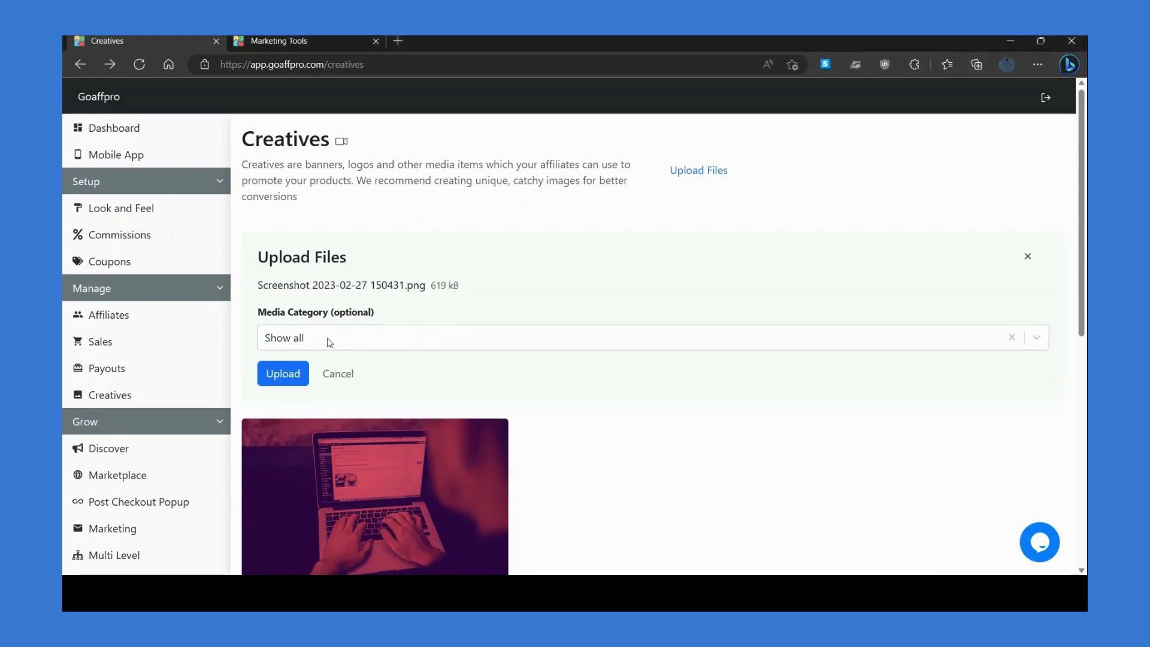
mouse_move(340, 342)
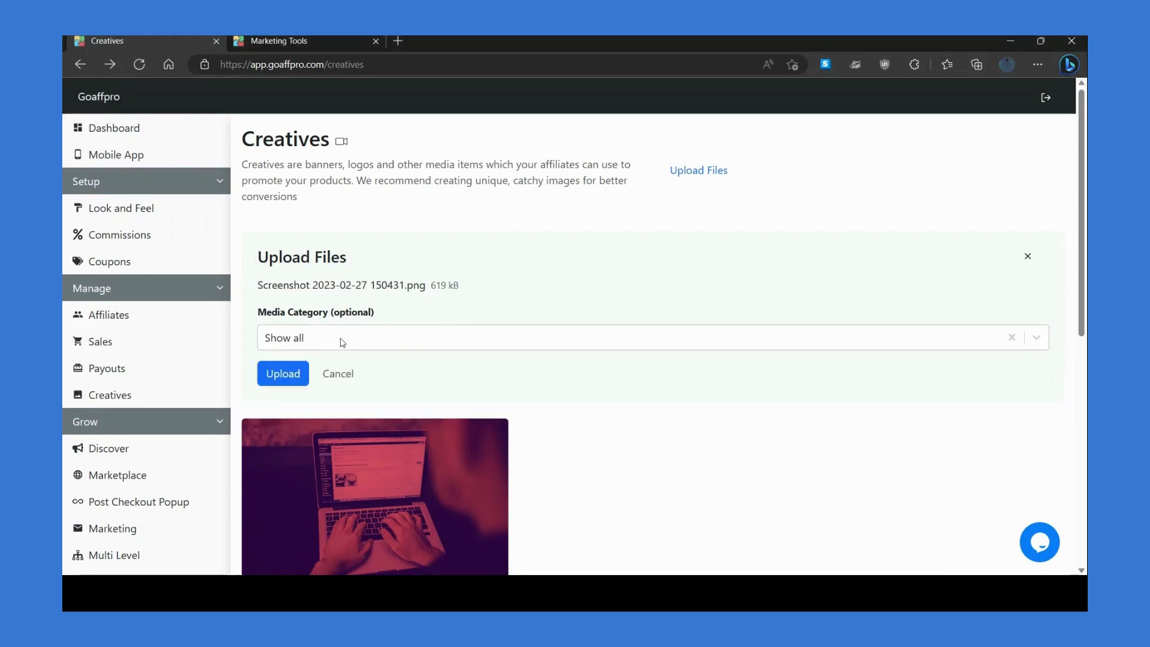
click(283, 373)
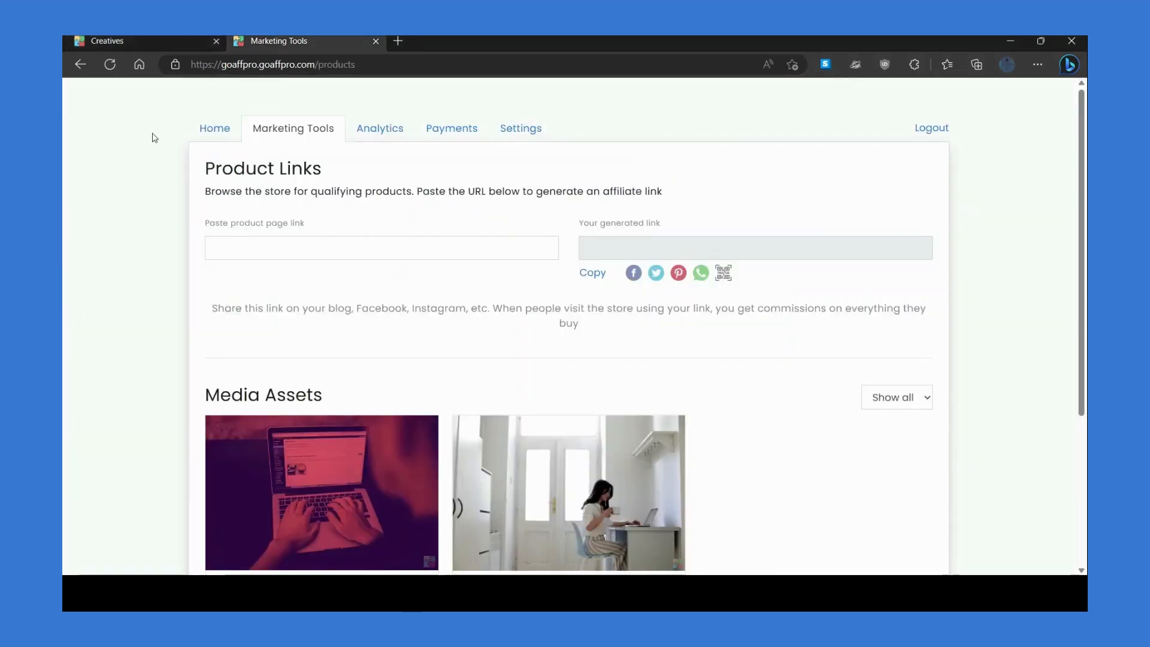
- Confirm the new photo shows under the affiliate portal's Media Assets, then return to the creatives library
scroll(down, 3)
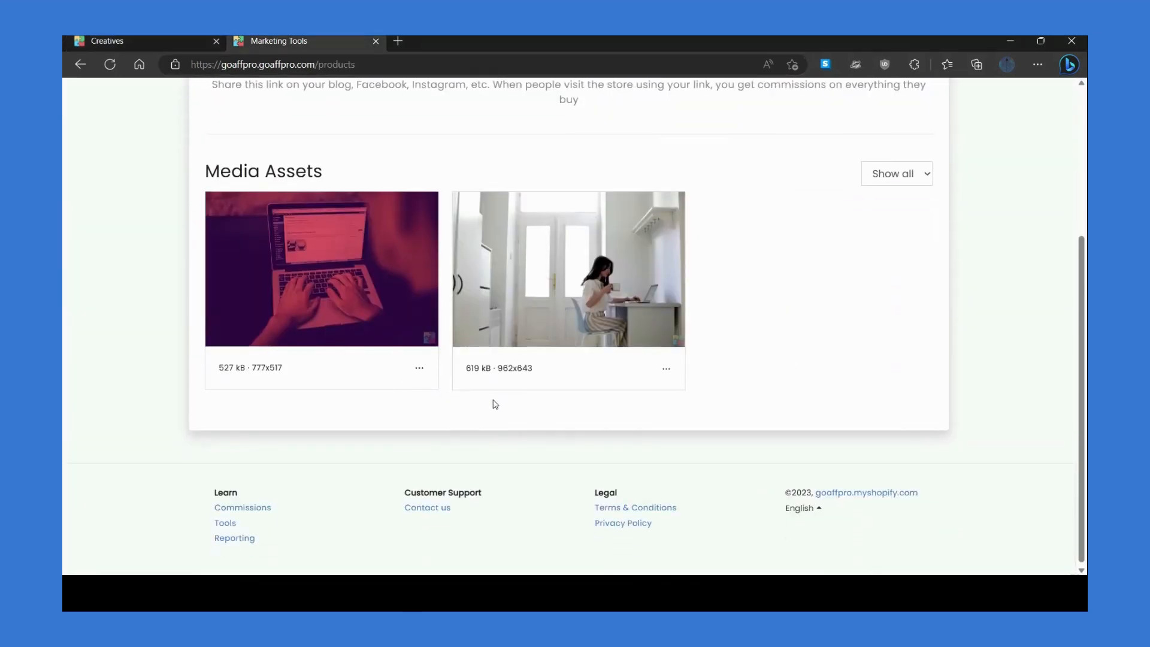
click(665, 368)
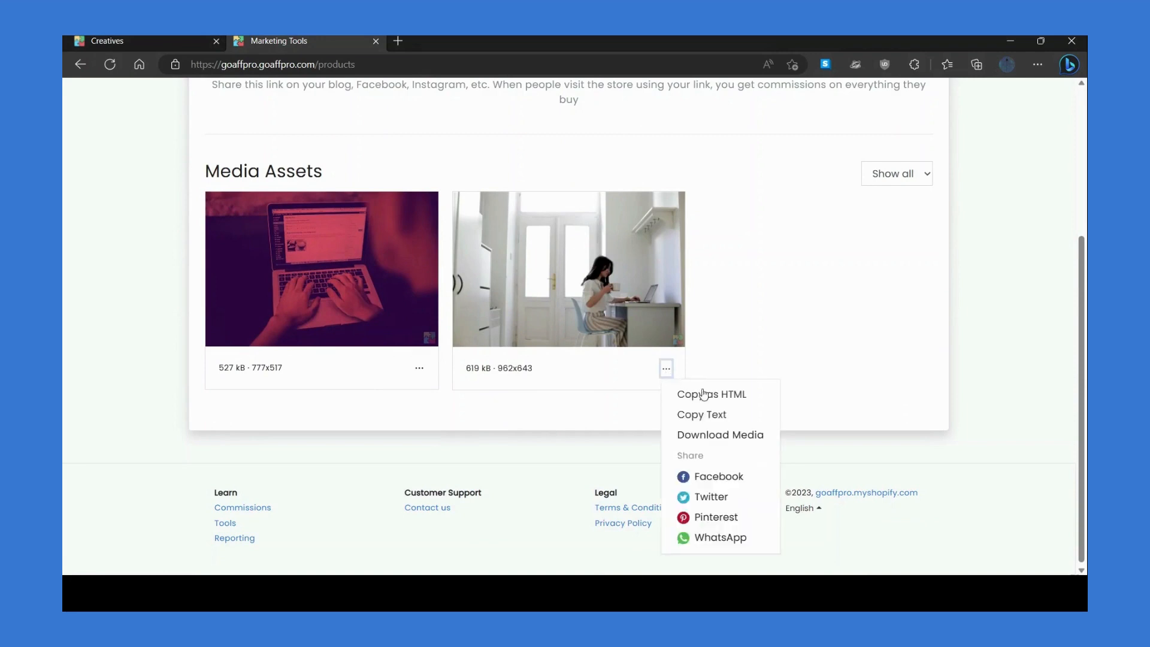
click(687, 339)
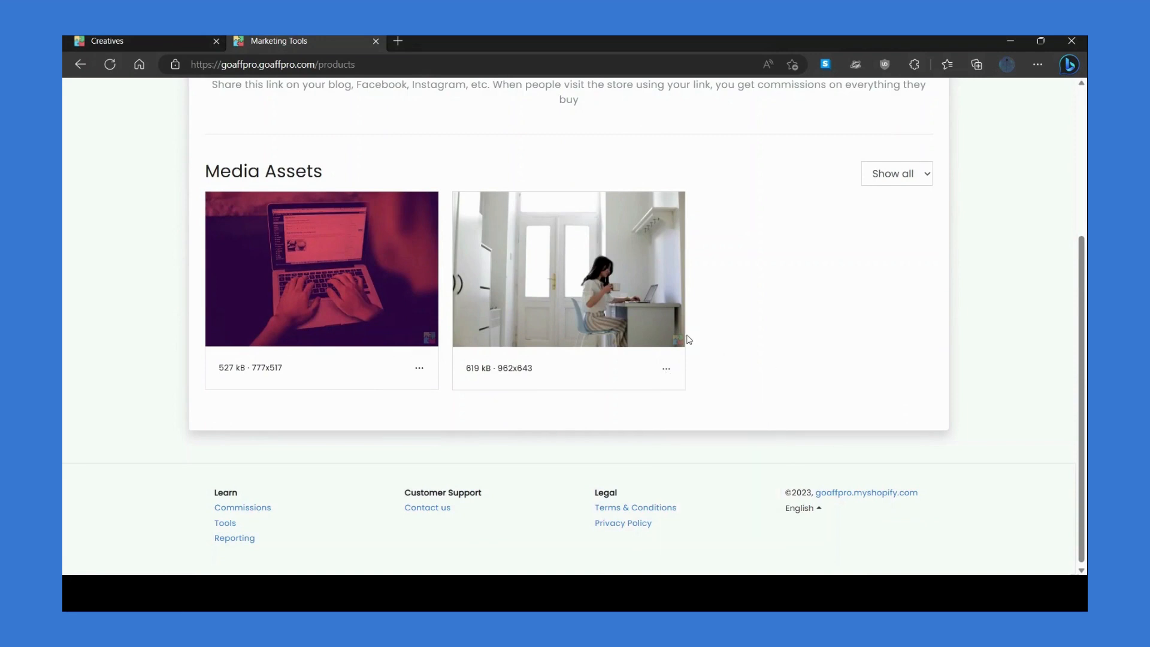
click(107, 42)
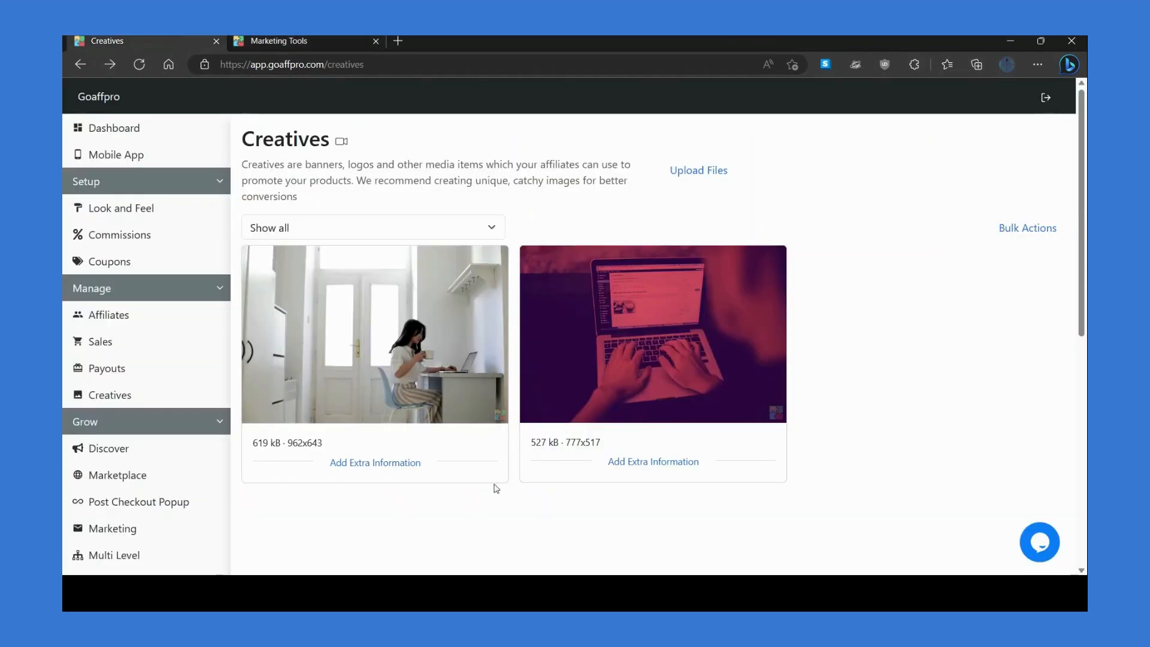